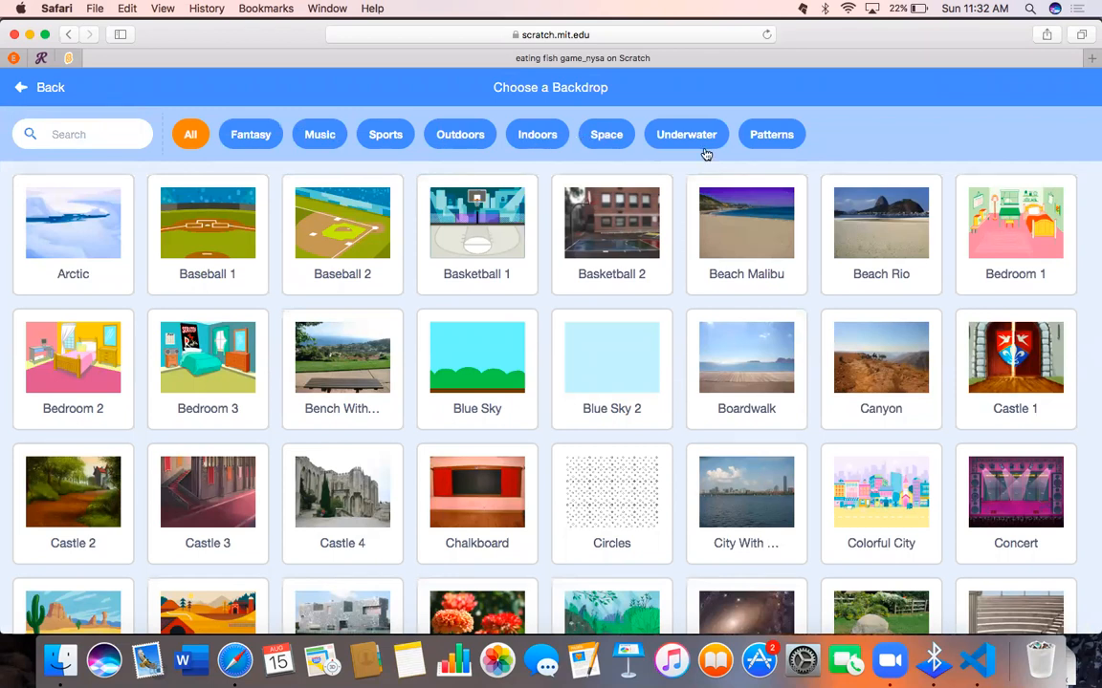
- Browse the Underwater backdrop category and leave the library without adding a backdrop
click(685, 134)
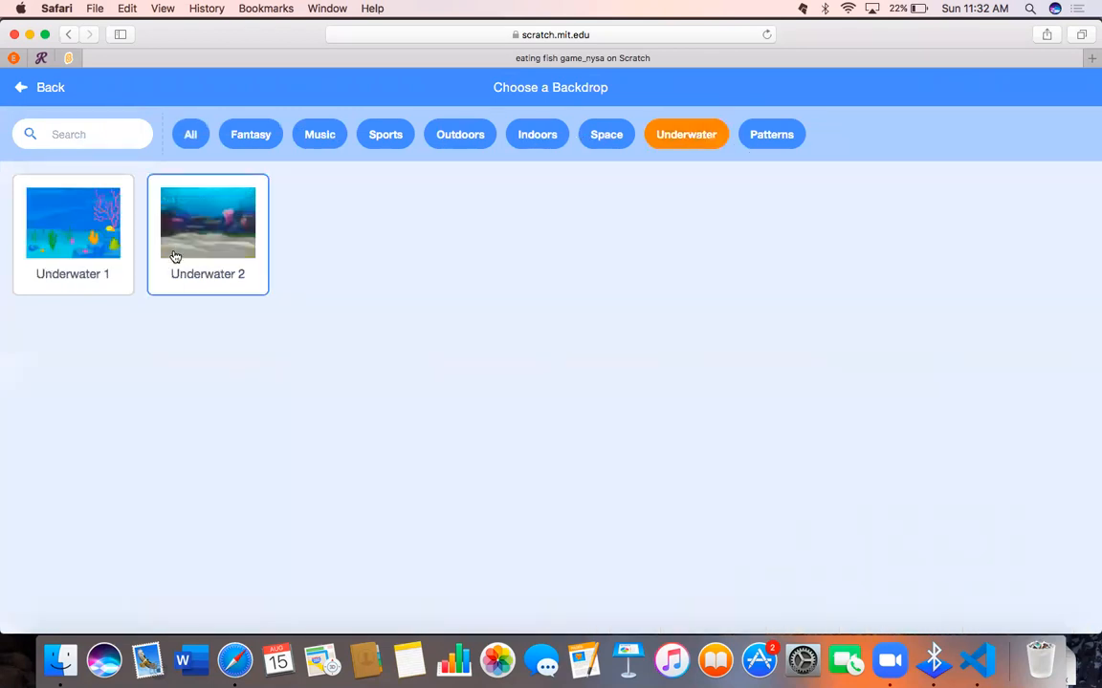
mouse_move(213, 245)
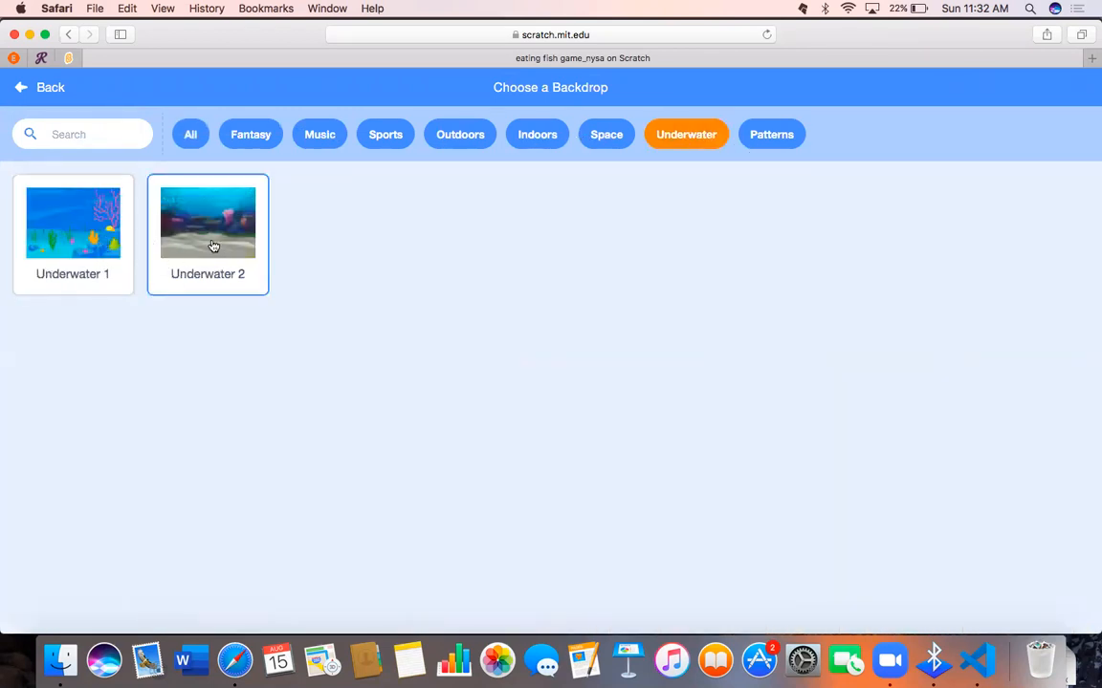
mouse_move(174, 248)
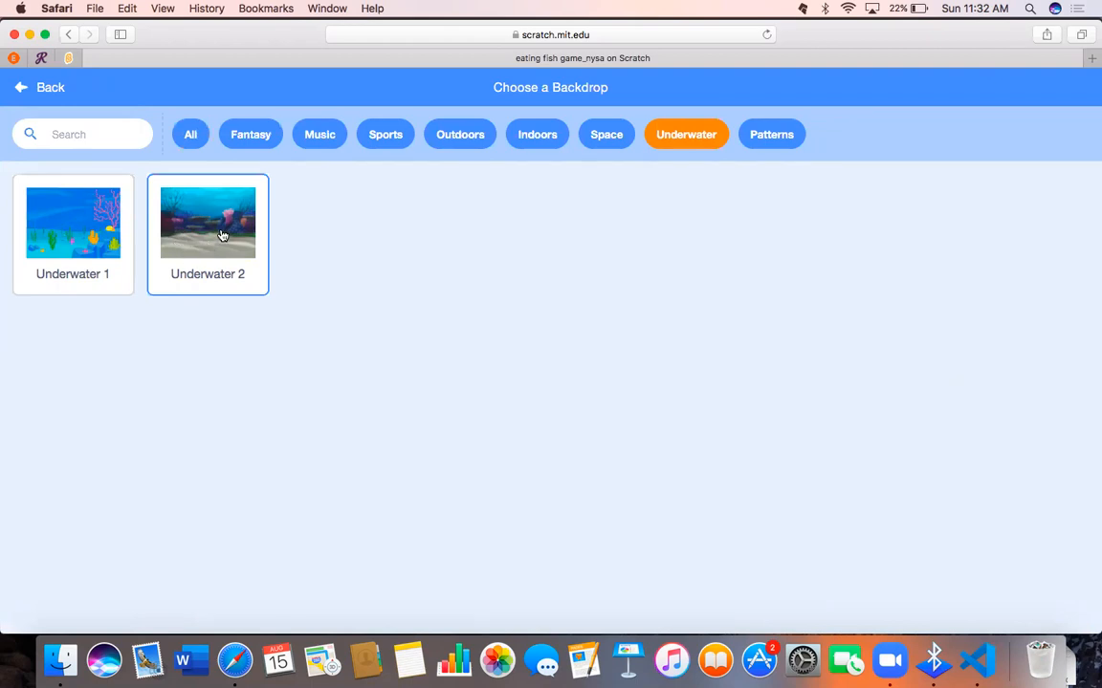
mouse_move(220, 249)
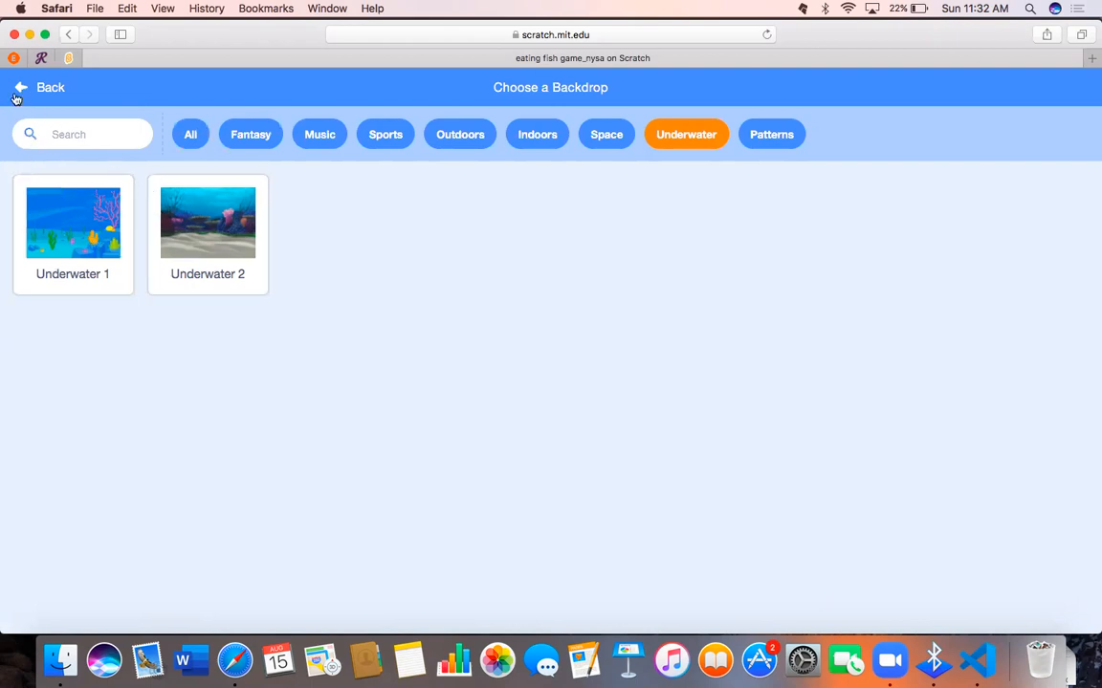
click(50, 87)
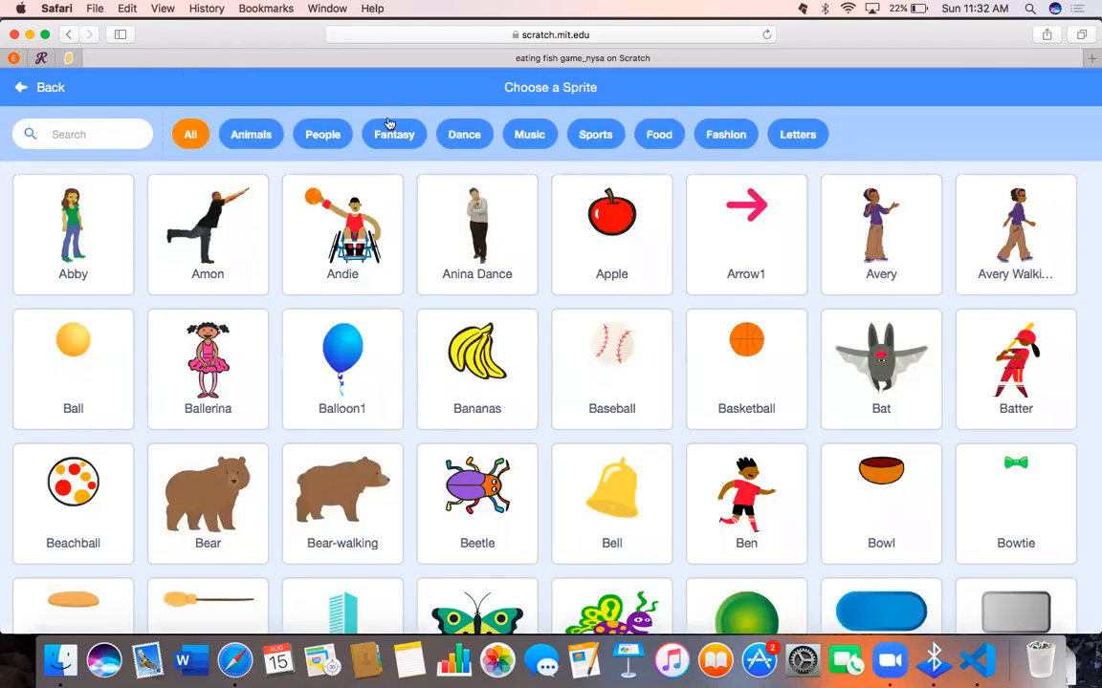
- Search the sprite library for 'shark', then replace the search with 'fish'
click(95, 134)
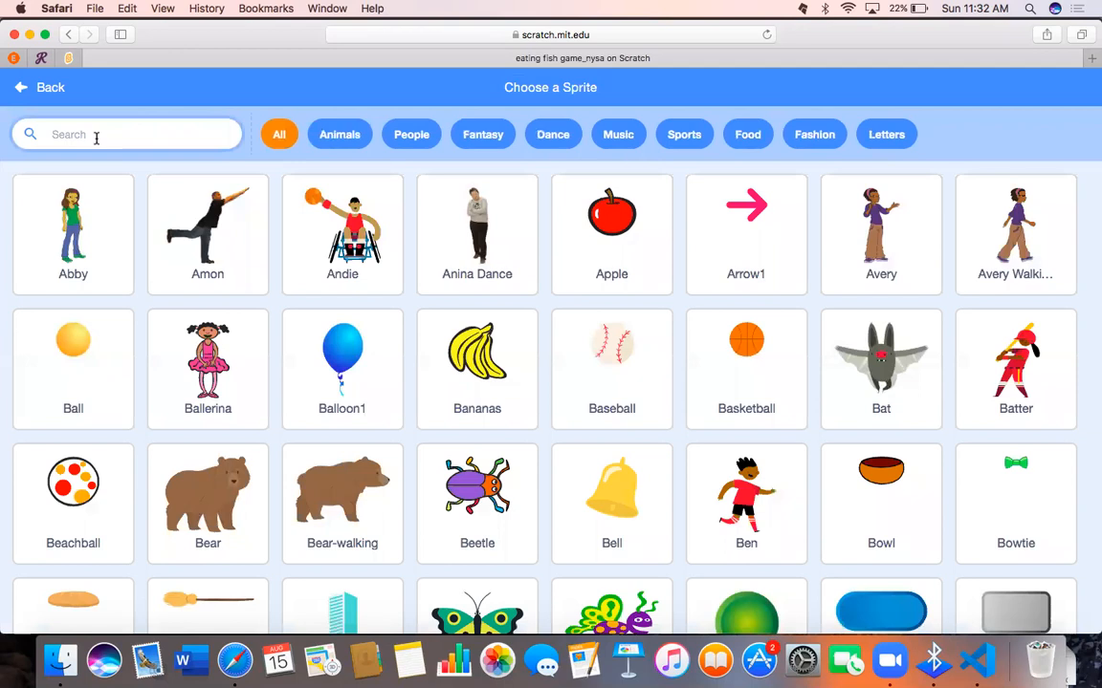
text(shra)
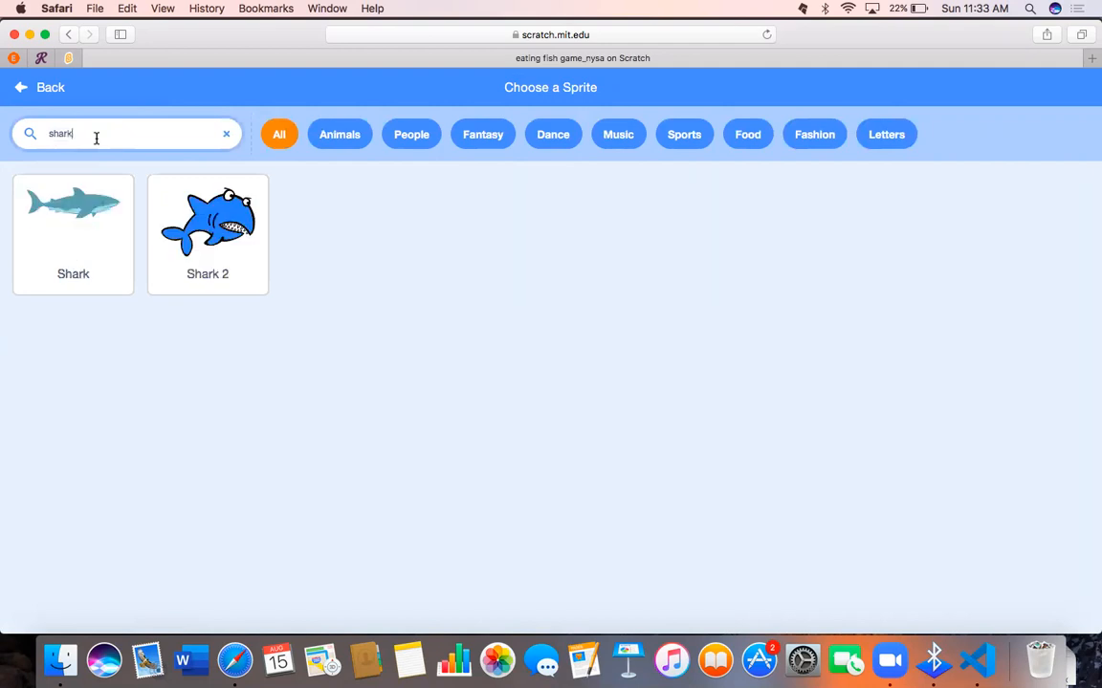
click(207, 220)
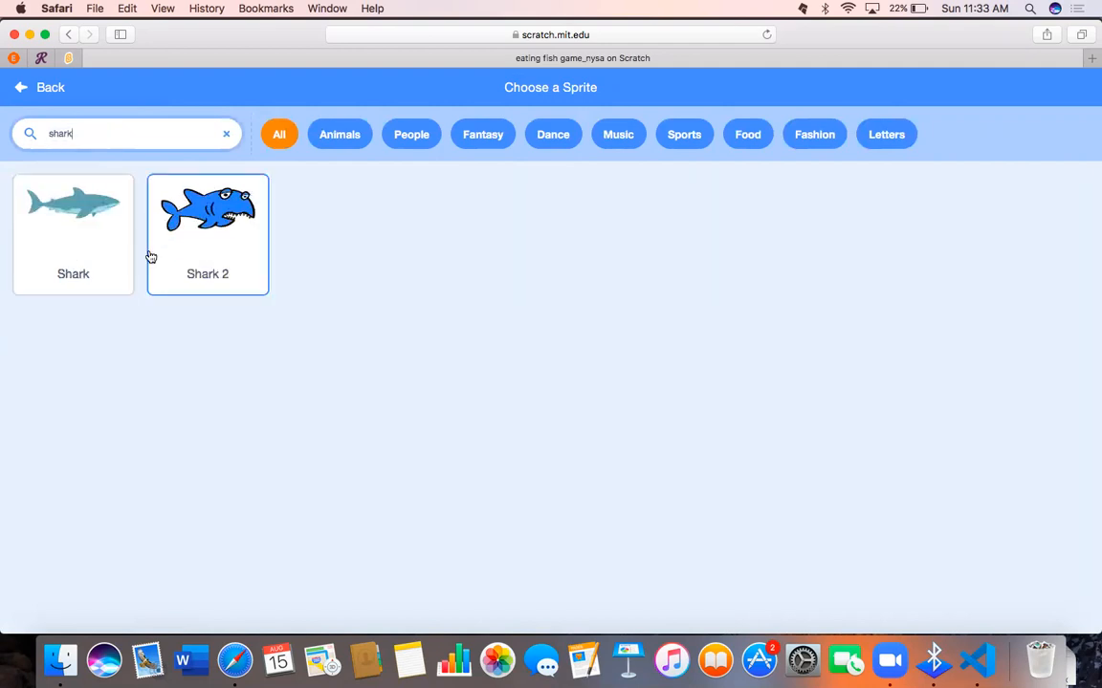
mouse_move(208, 220)
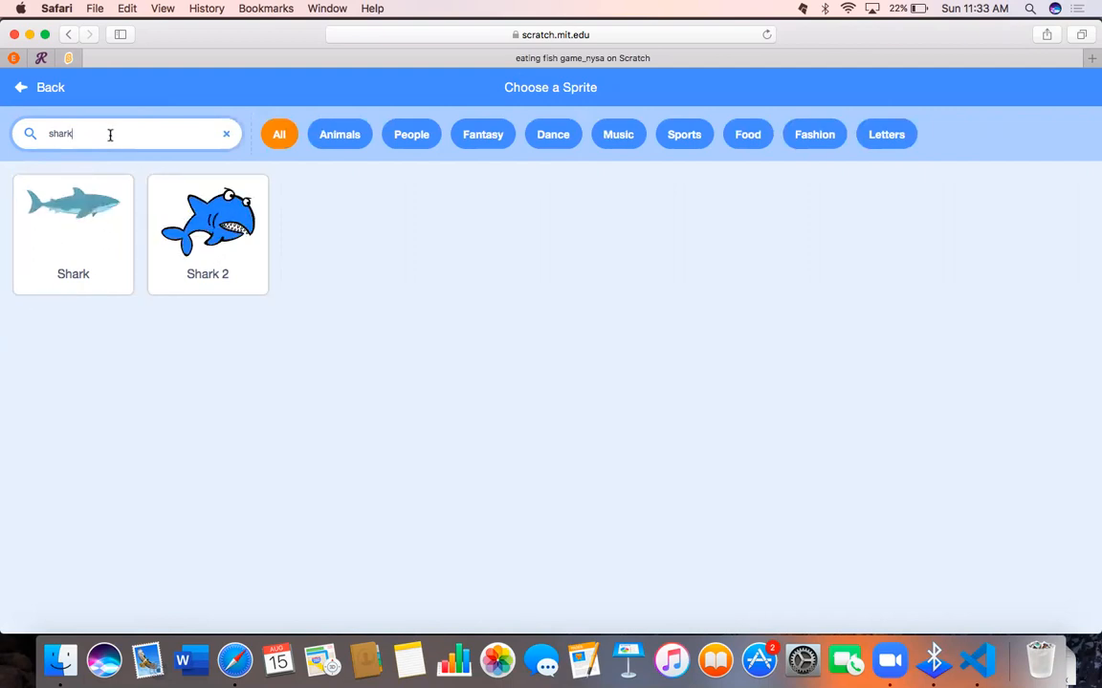
click(226, 133)
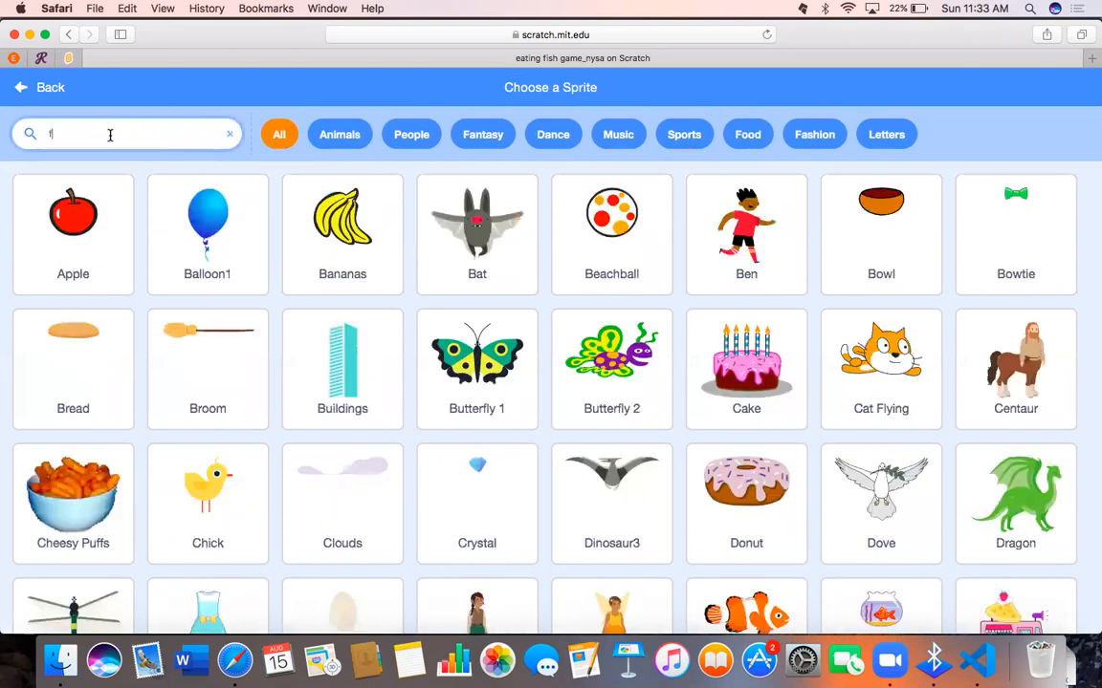
text(ish)
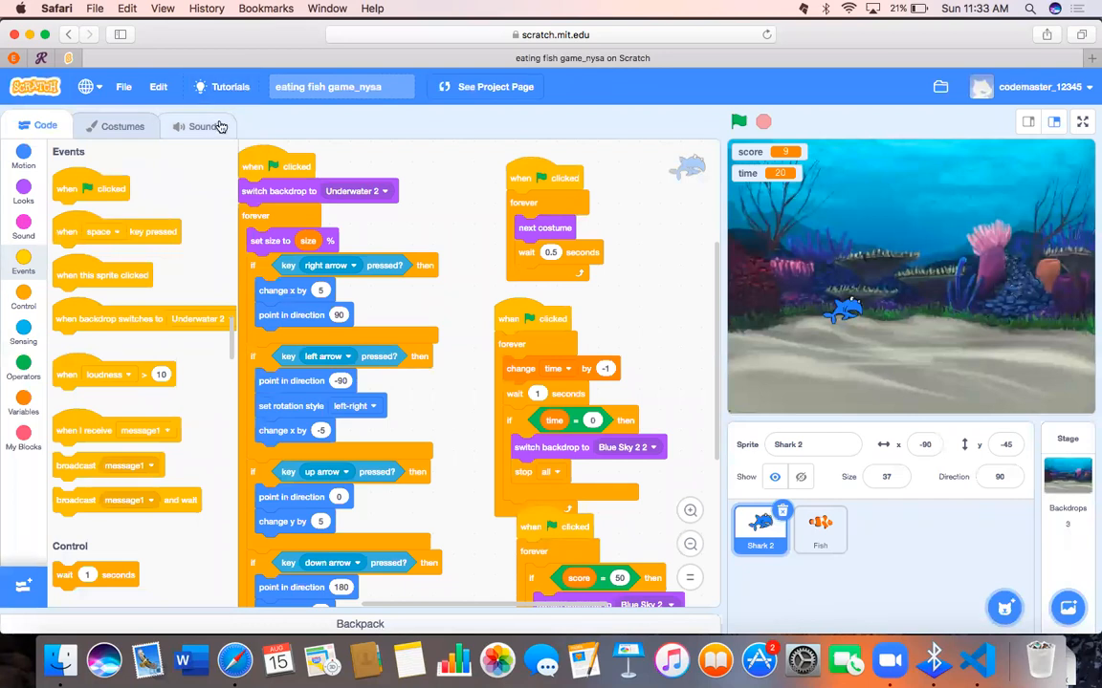
mouse_move(407, 249)
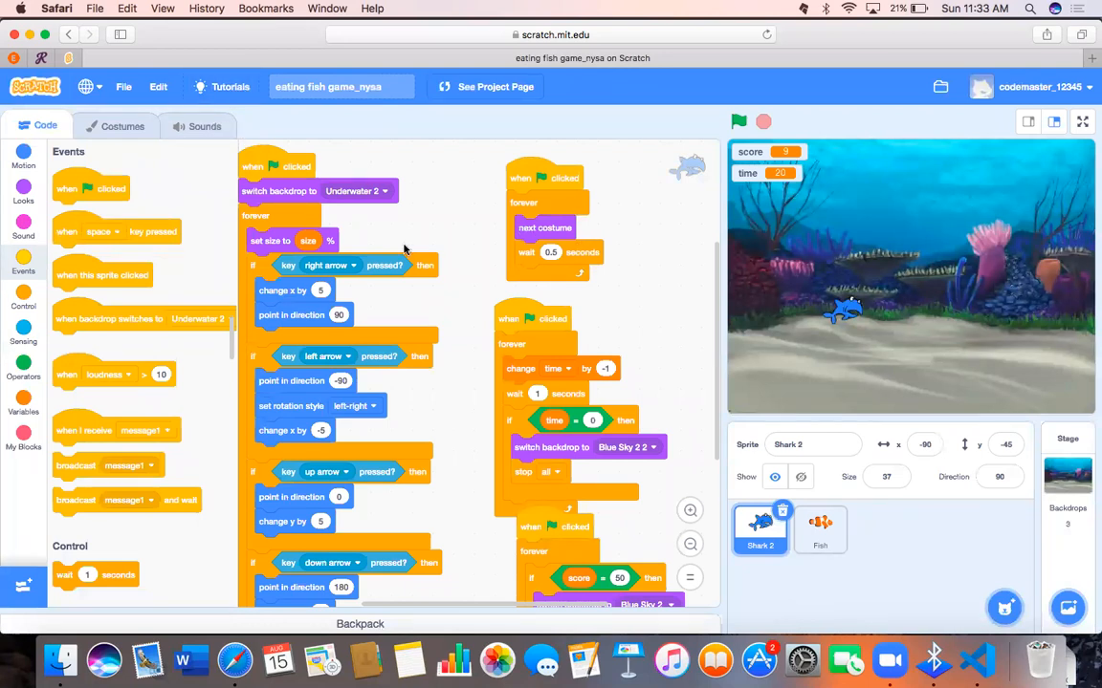
scroll(down, 3)
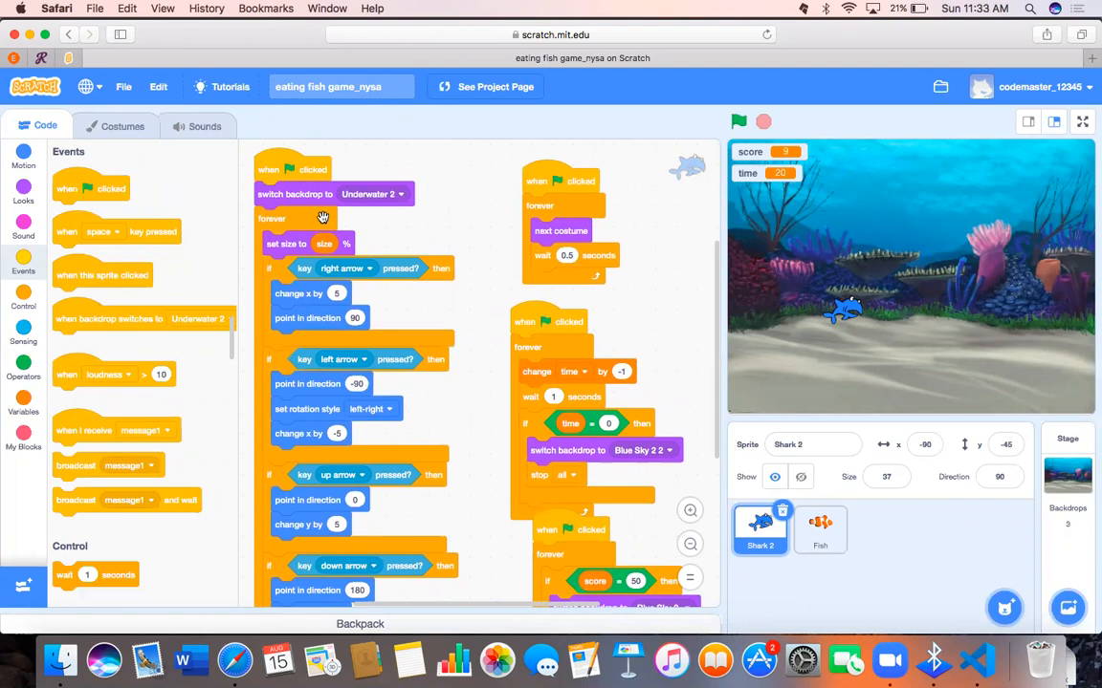
mouse_move(571, 278)
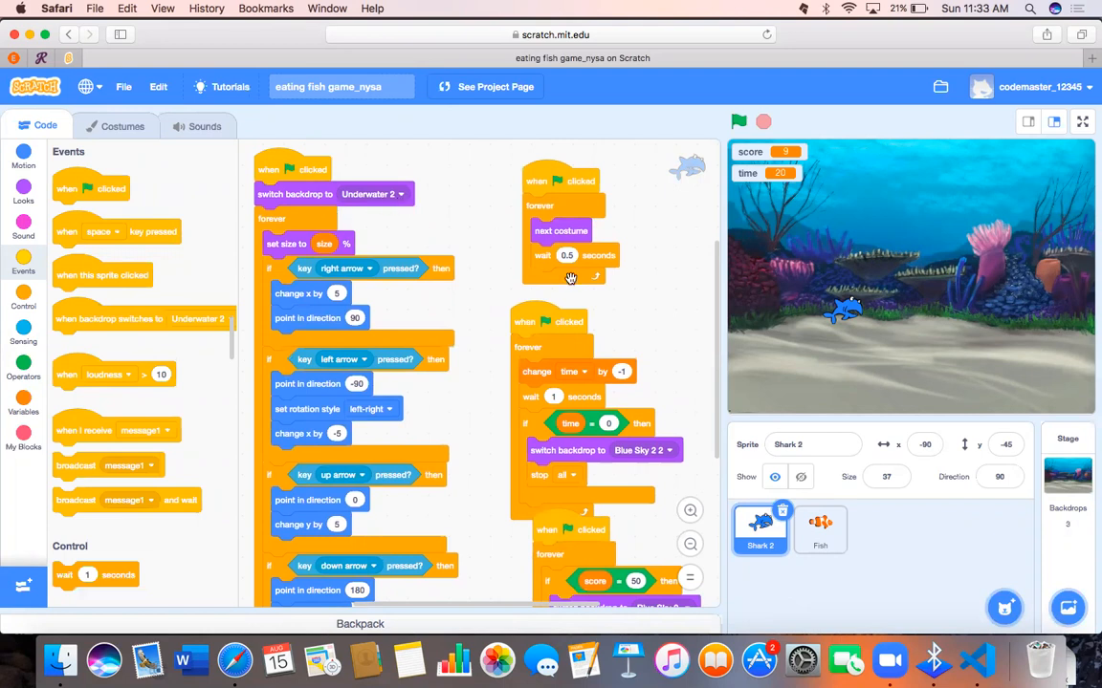
mouse_move(897, 281)
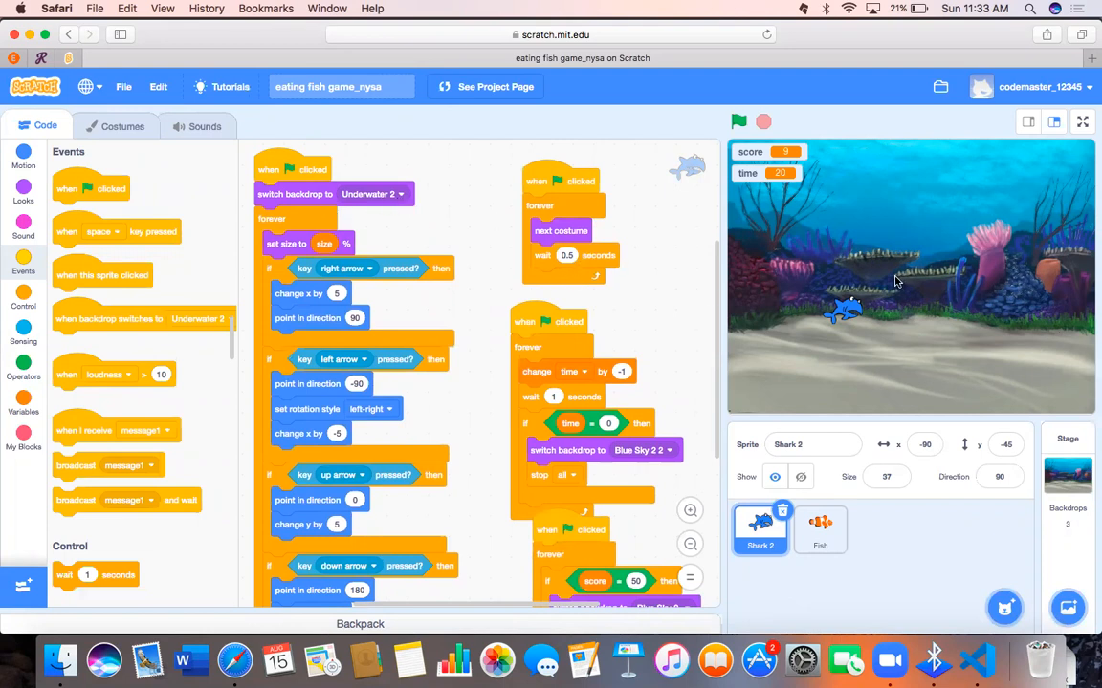
mouse_move(887, 252)
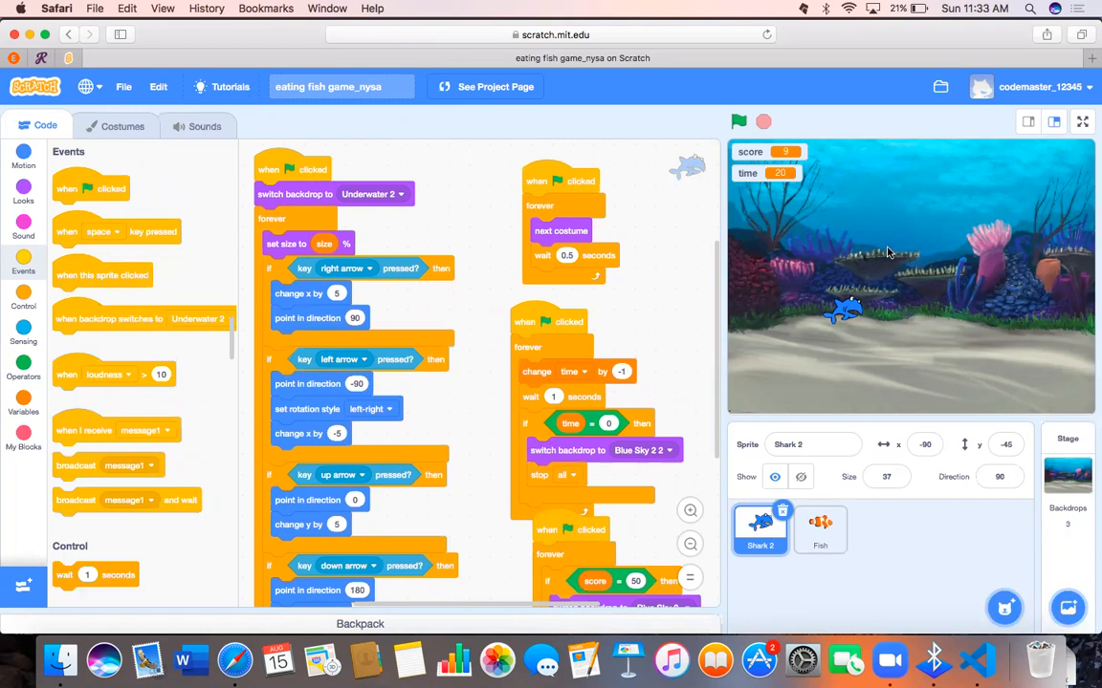
mouse_move(877, 281)
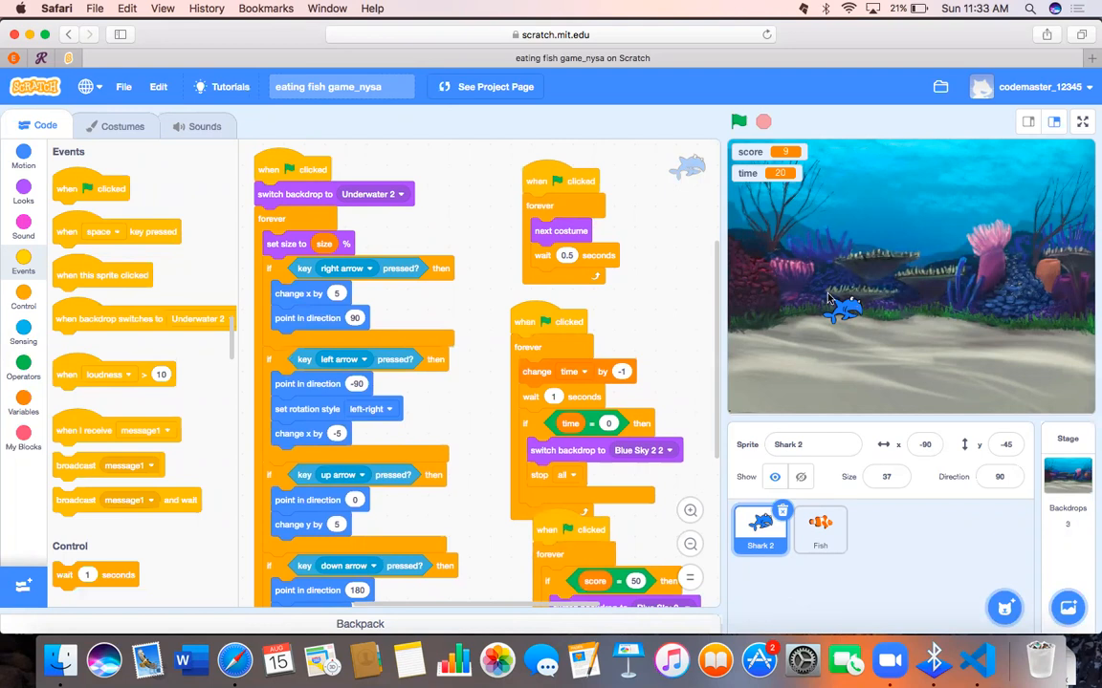
mouse_move(436, 507)
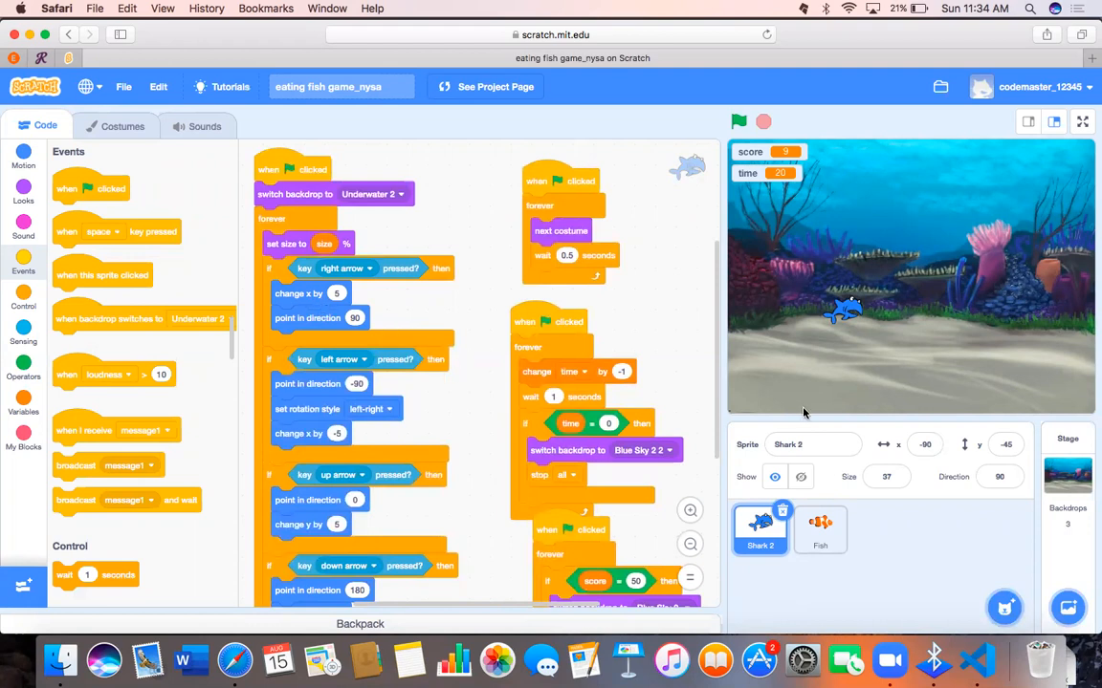
mouse_move(887, 437)
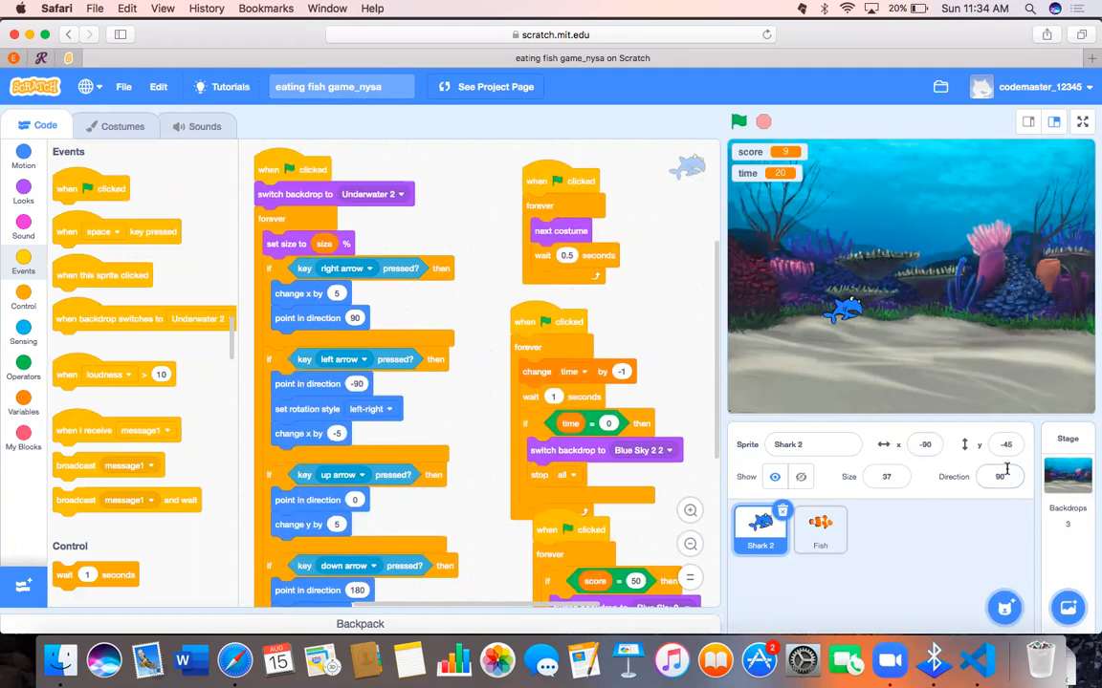
- Open Shark 2's direction dial, still at 90 degrees, and scroll the scripts down
click(1001, 476)
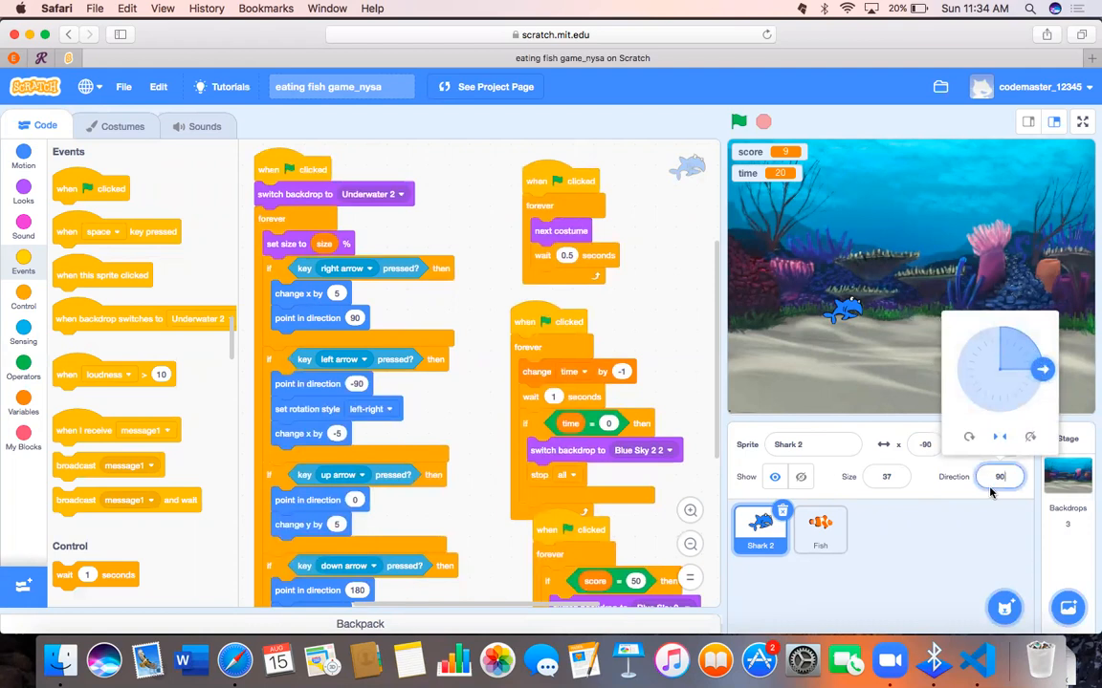
mouse_move(282, 369)
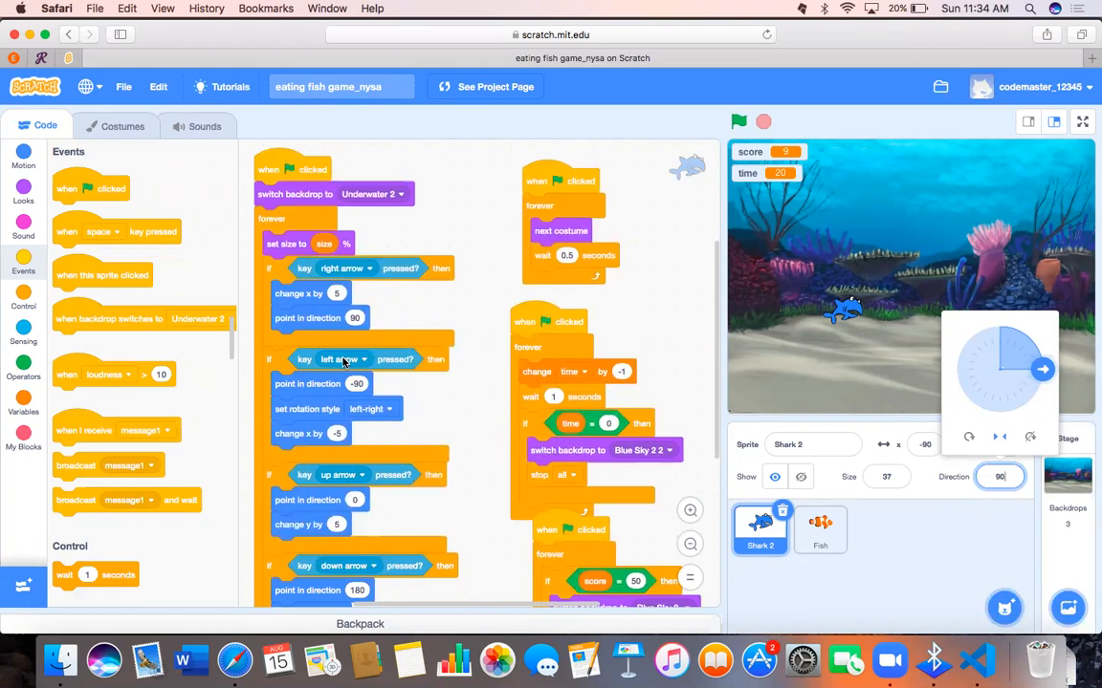
scroll(down, 3)
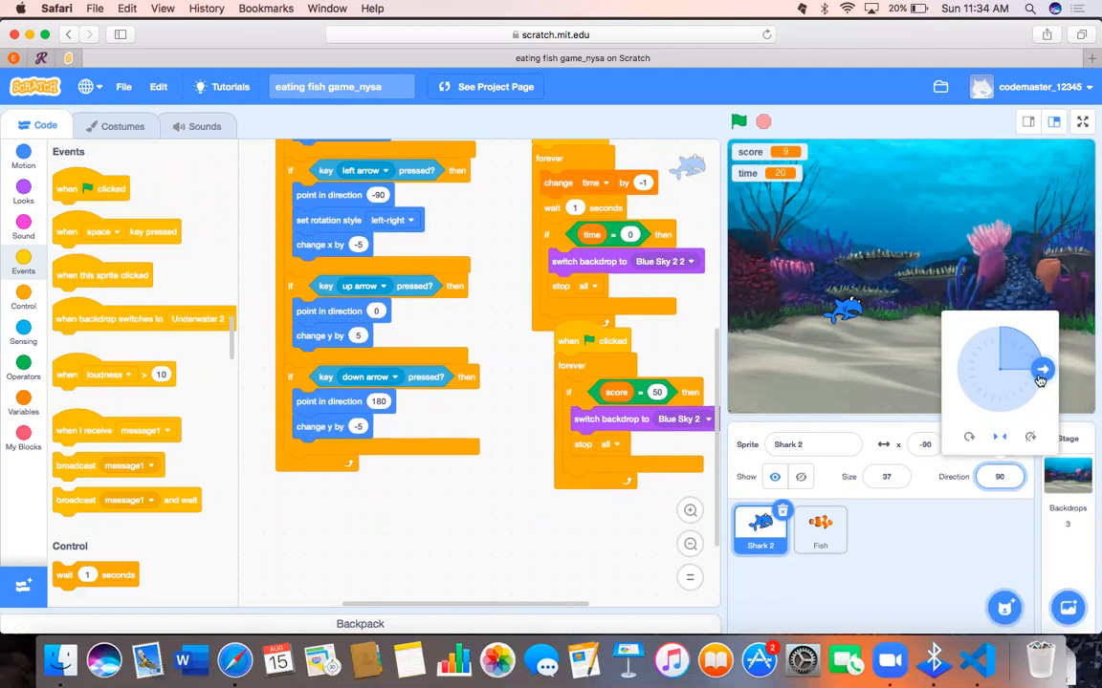
- Drag Shark 2's direction dial, leaving its direction at 91 degrees
drag(1042, 371, 1004, 325)
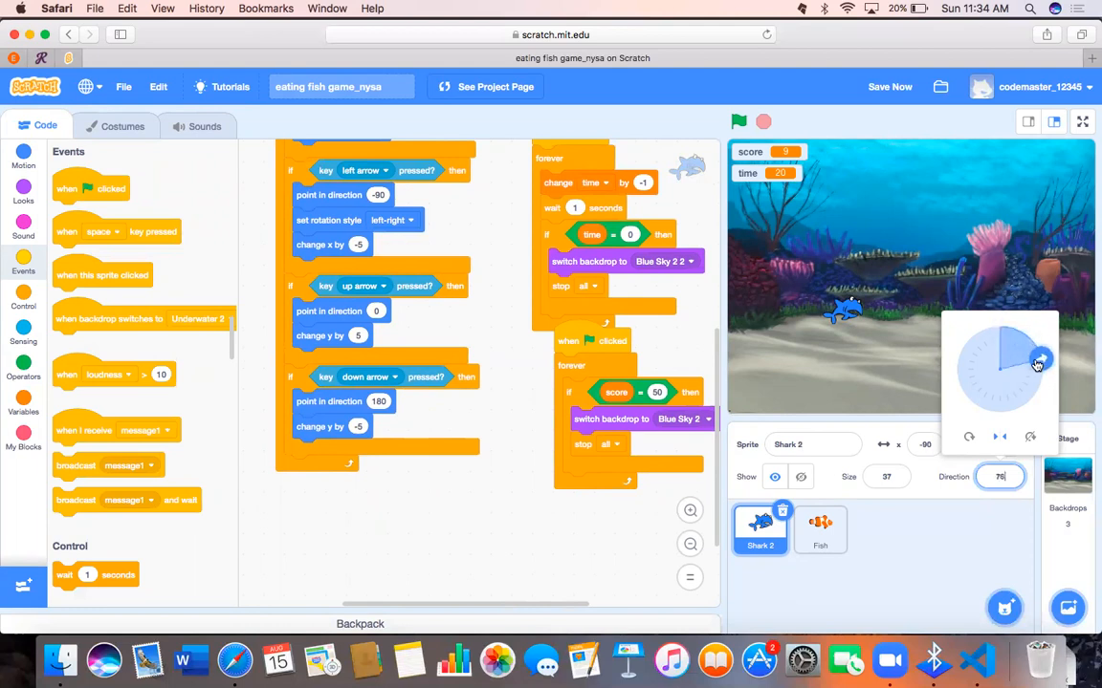
drag(1037, 362, 1041, 371)
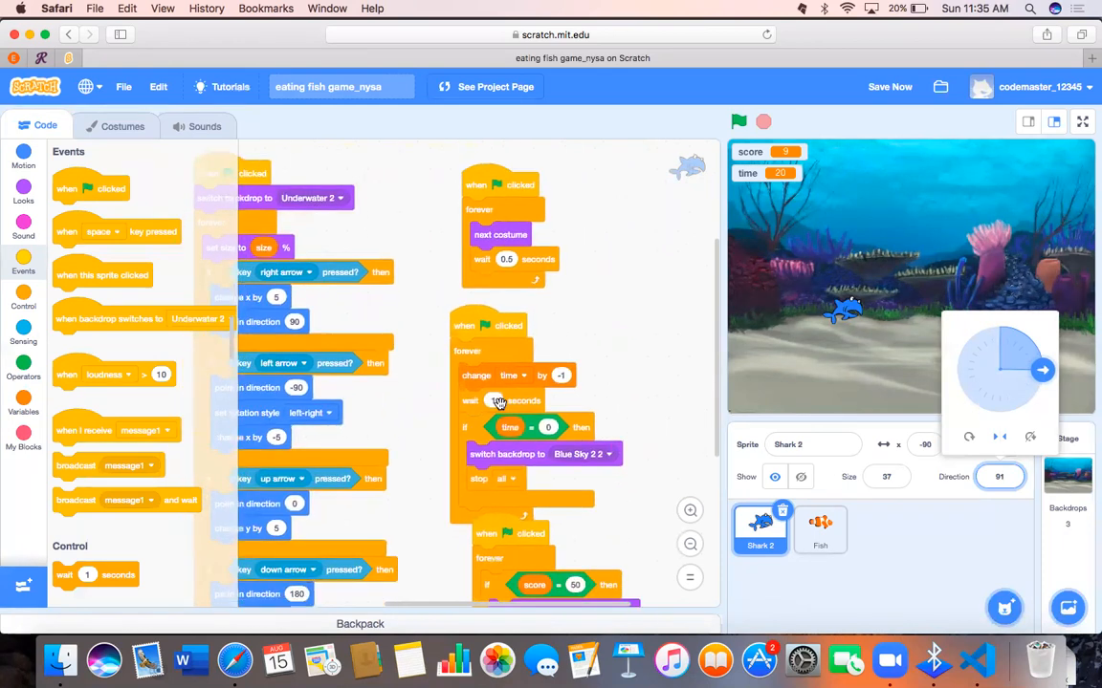
scroll(down, 3)
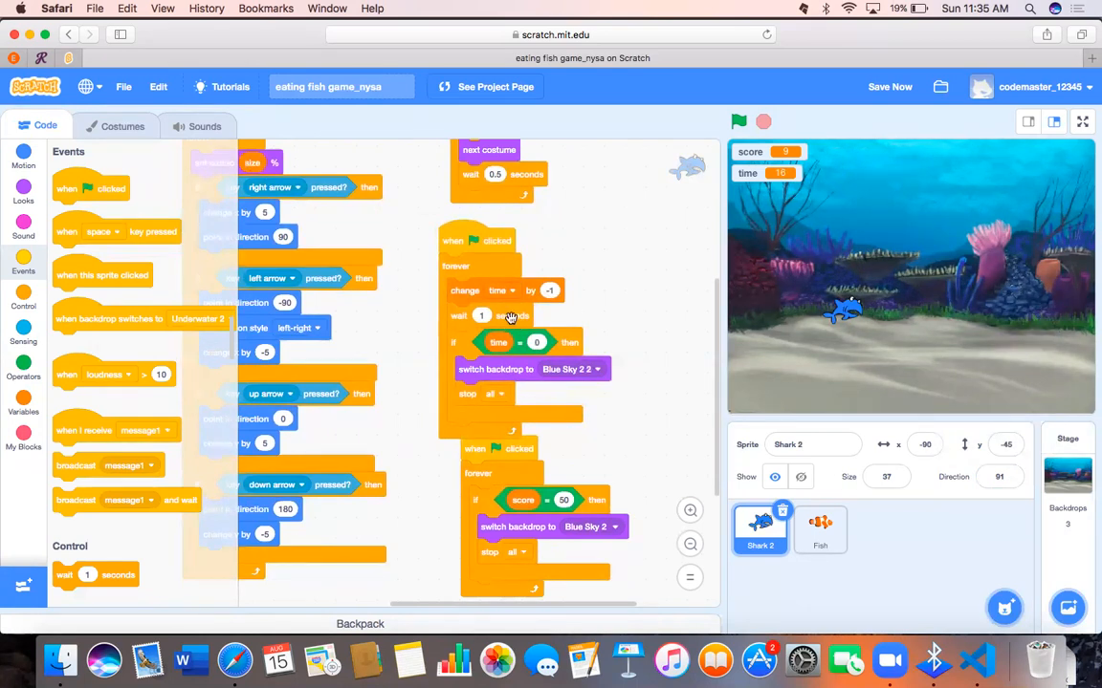
mouse_move(724, 201)
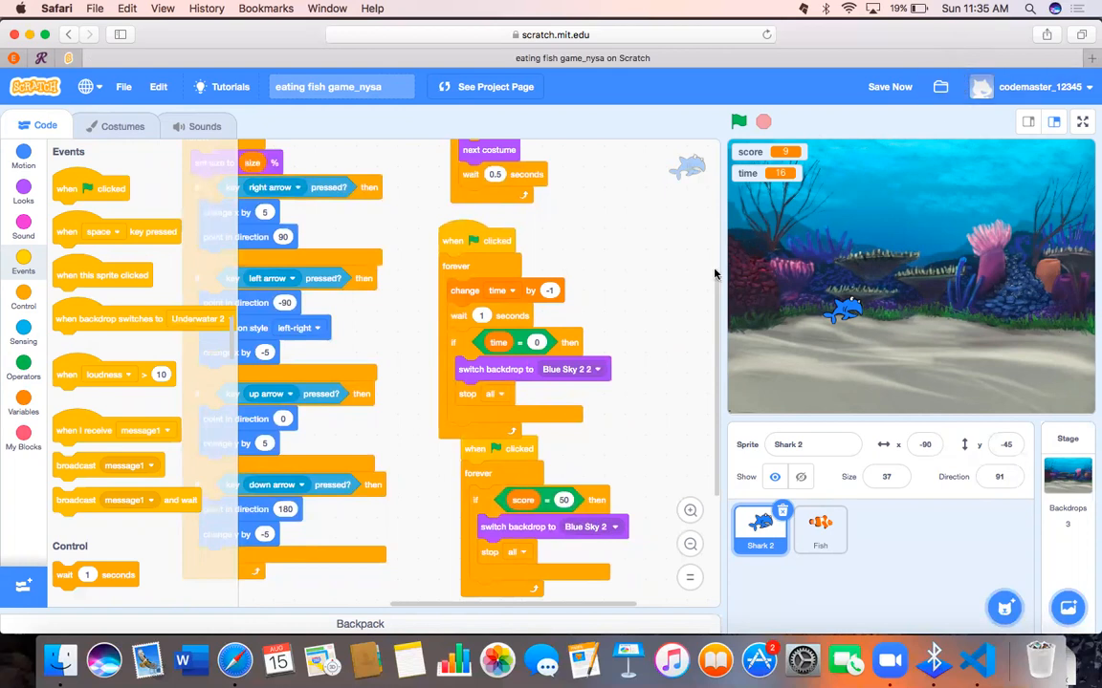
mouse_move(491, 342)
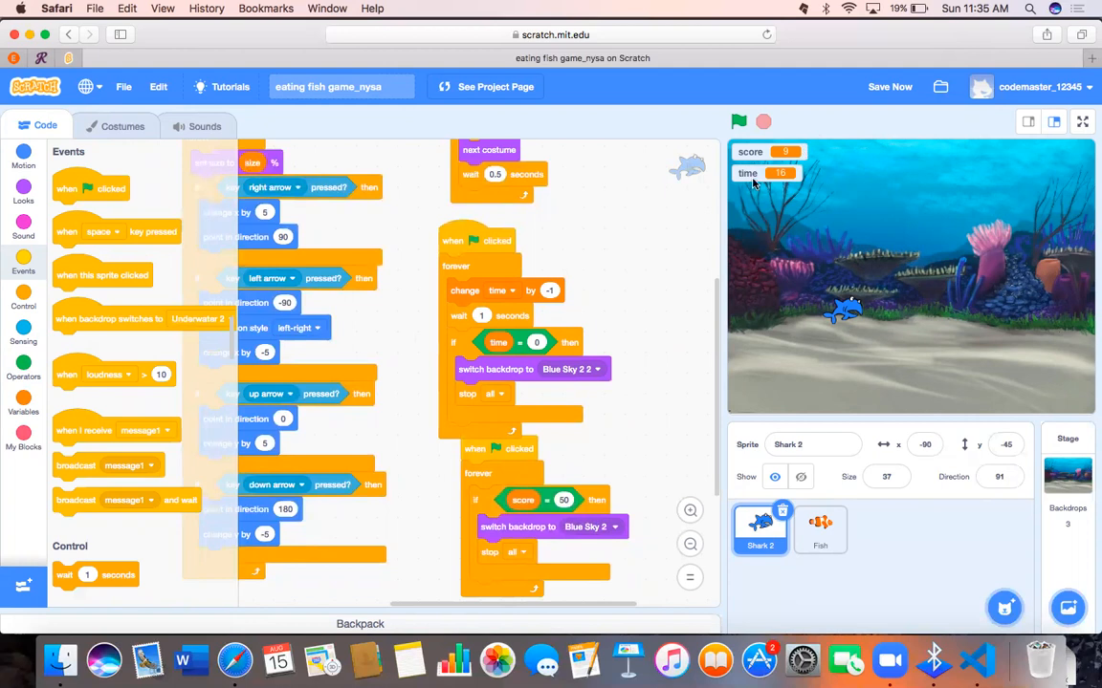
mouse_move(519, 402)
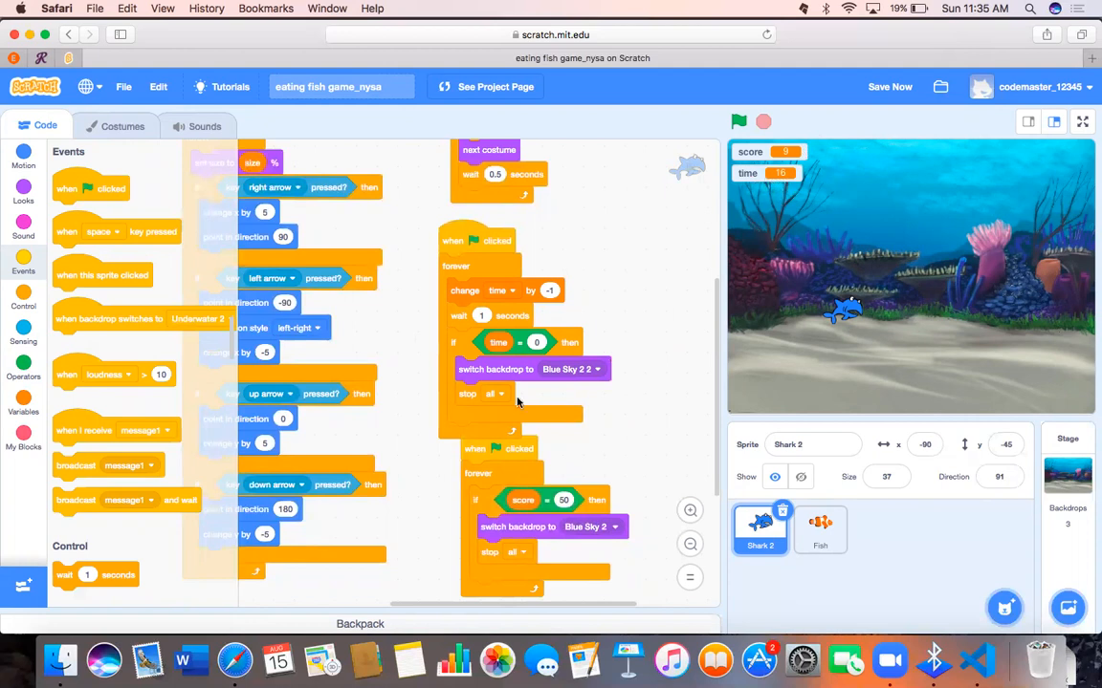
mouse_move(543, 390)
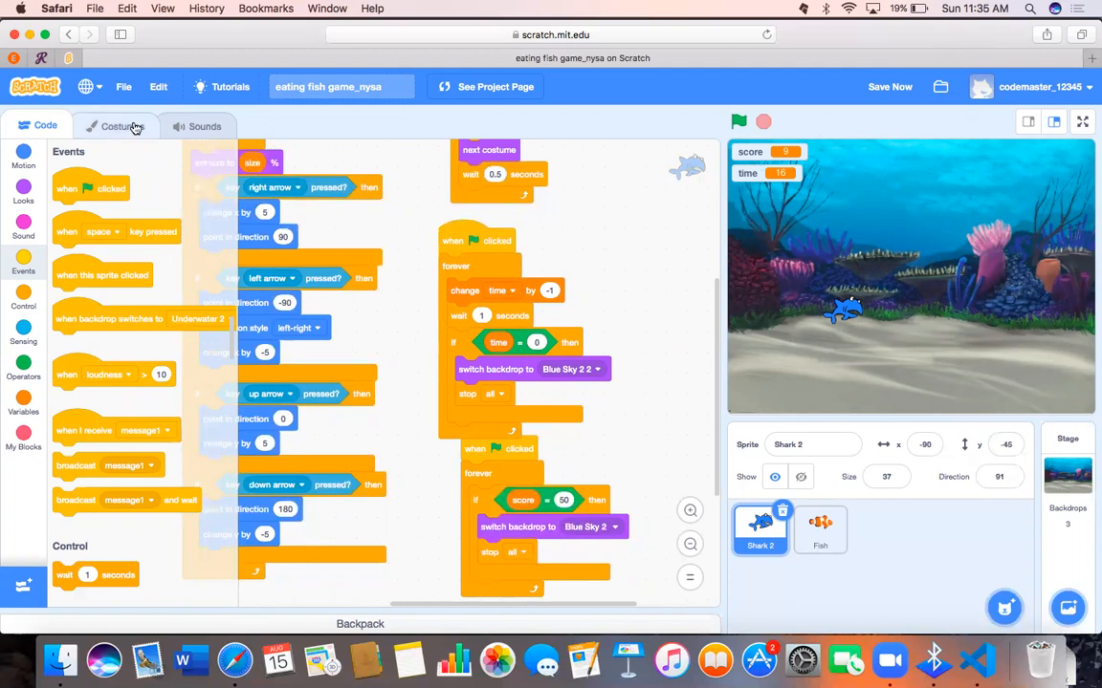
- Select the Stage, review its Underwater 2, Good Job! and Game Over! backdrops, and show its empty code
click(121, 125)
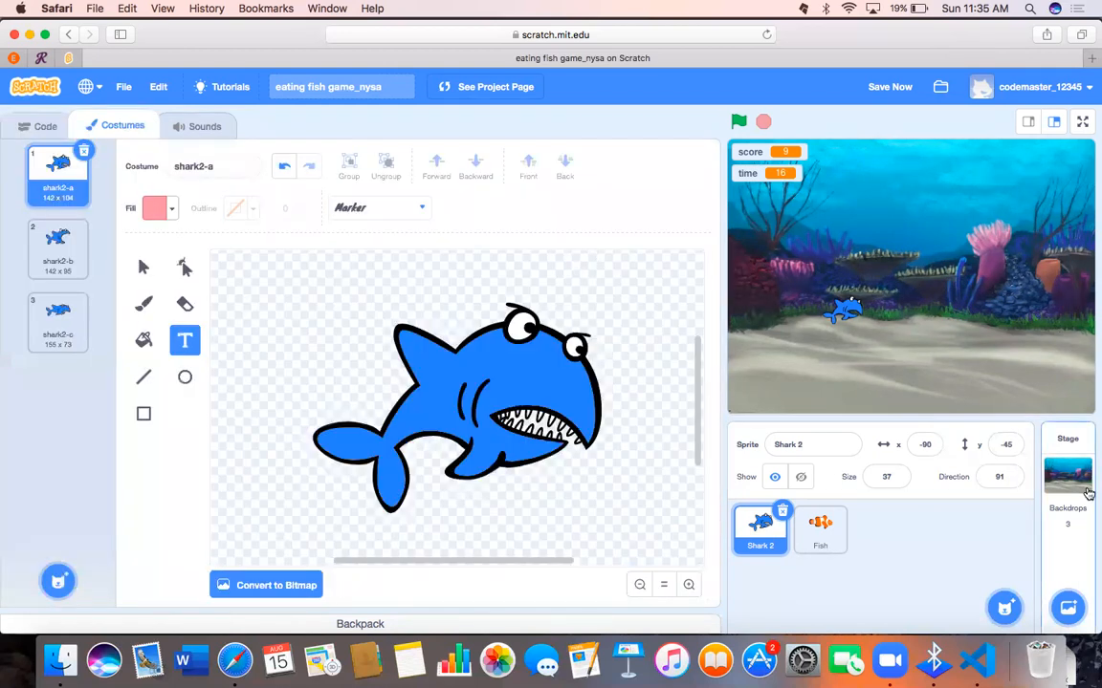
click(1067, 473)
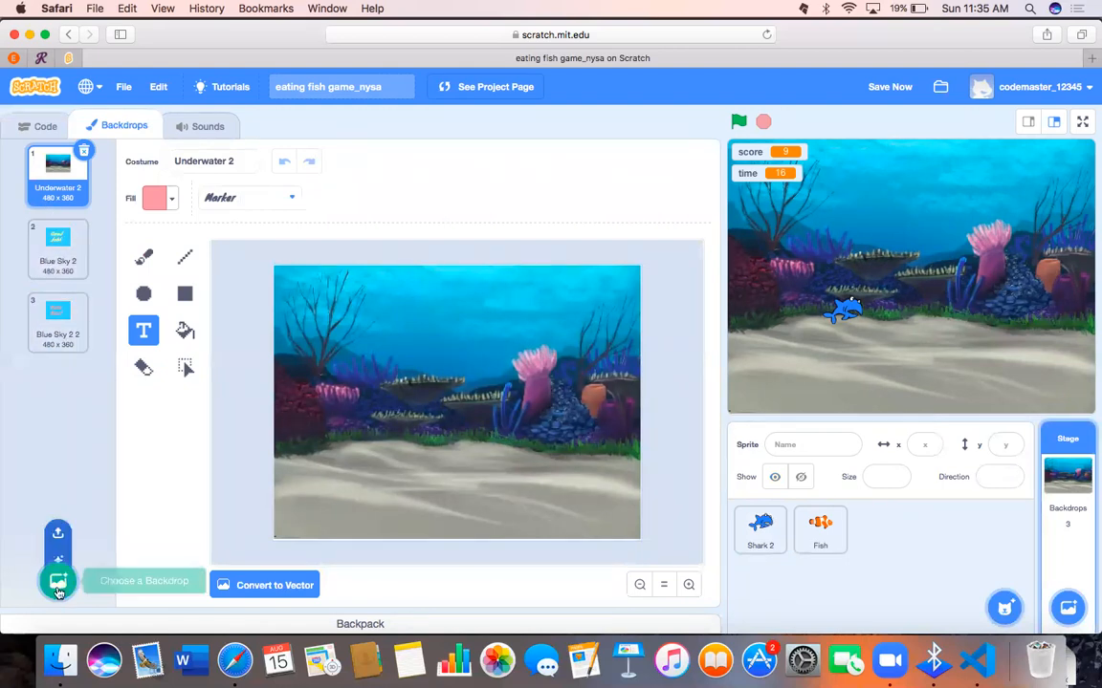
click(58, 583)
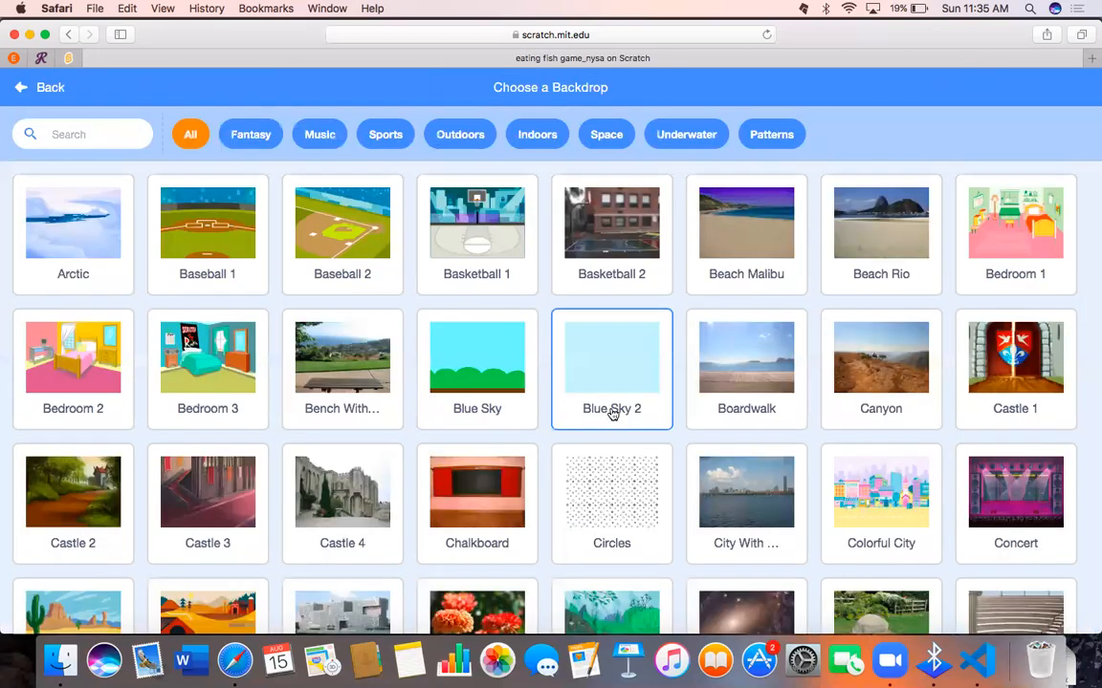
mouse_move(601, 400)
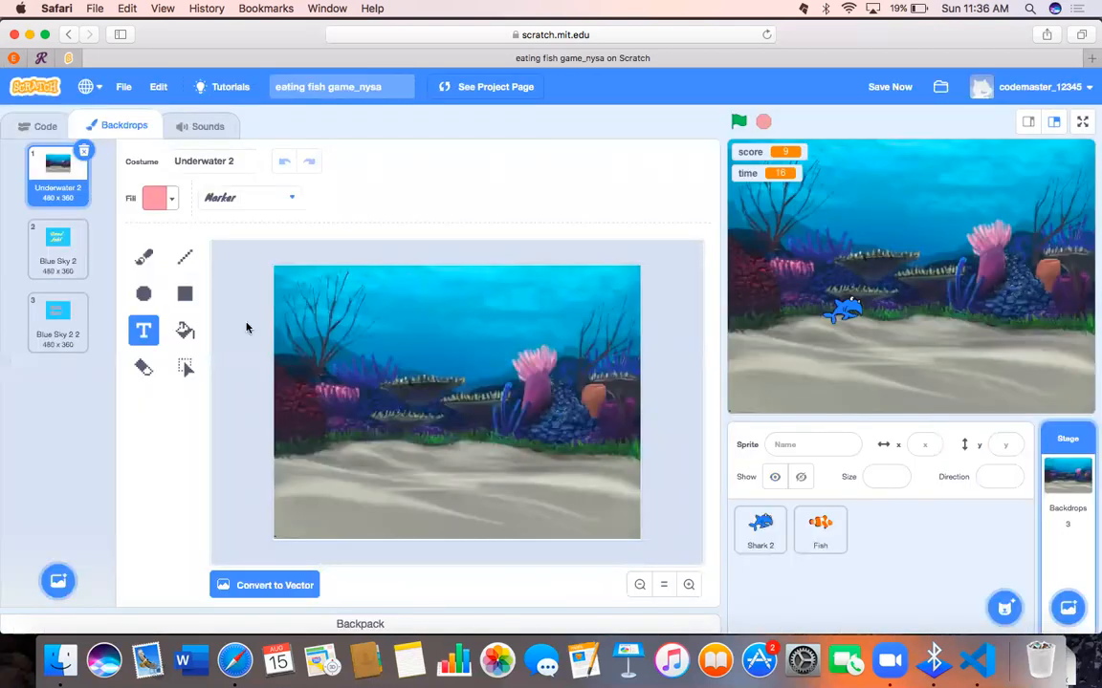
click(58, 249)
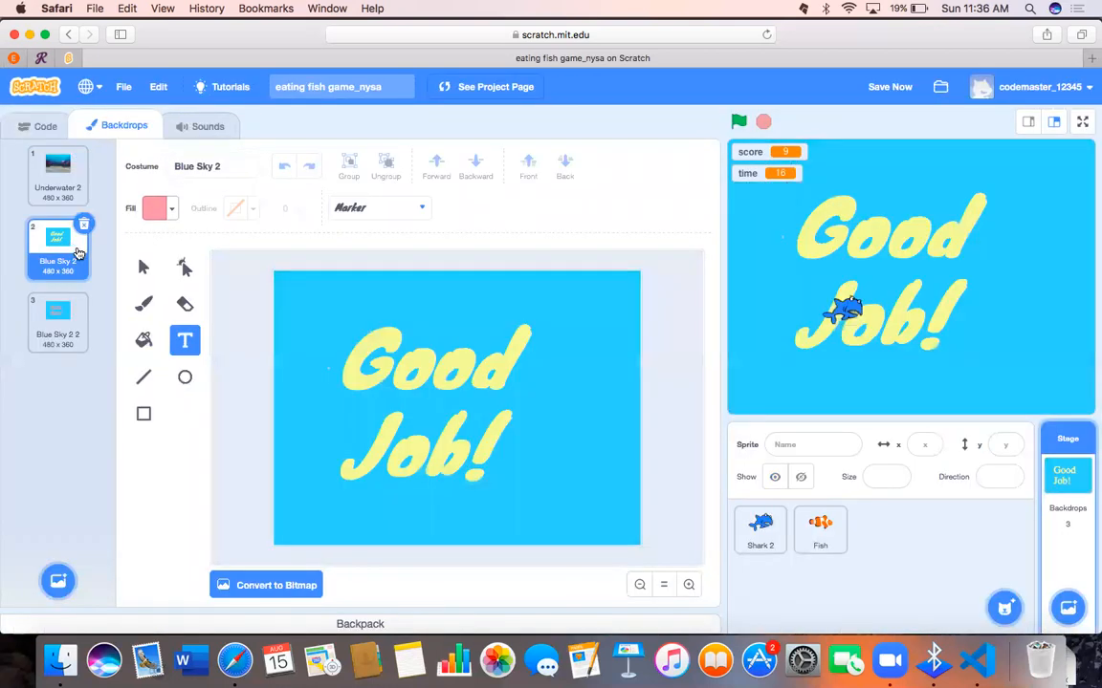
click(57, 316)
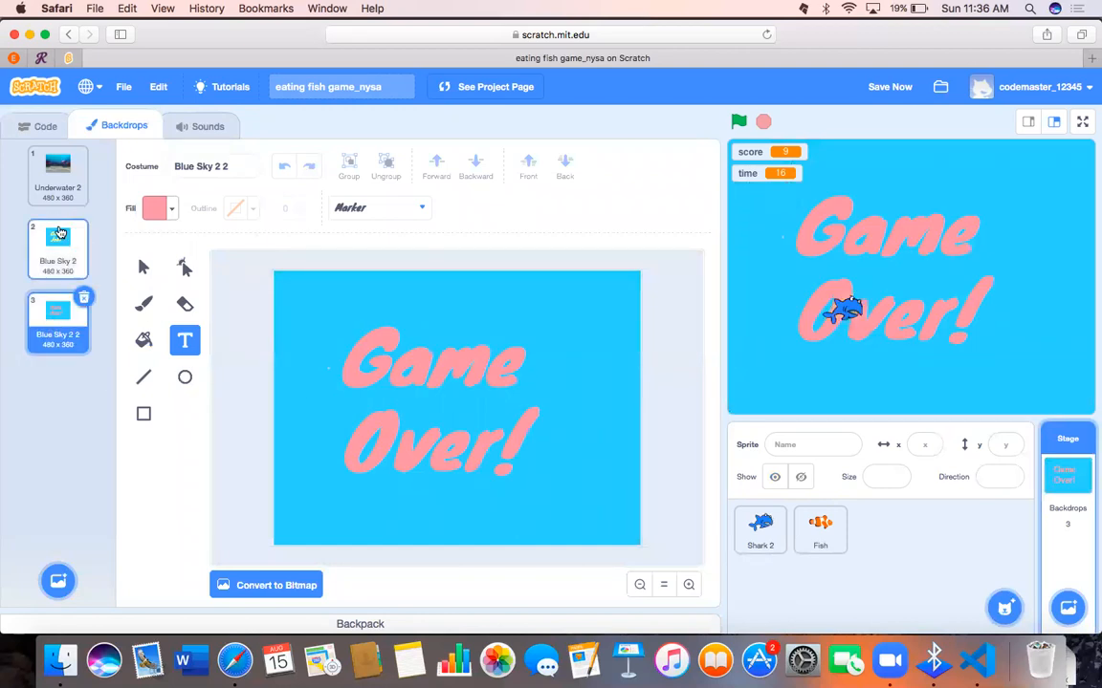
click(57, 172)
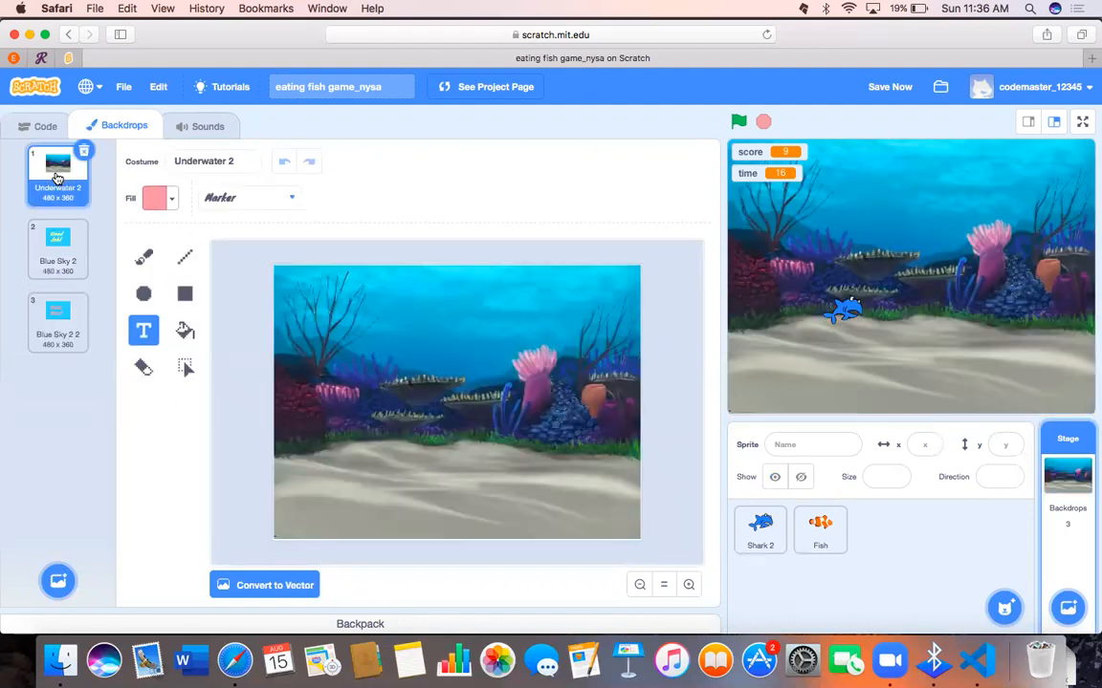
click(45, 125)
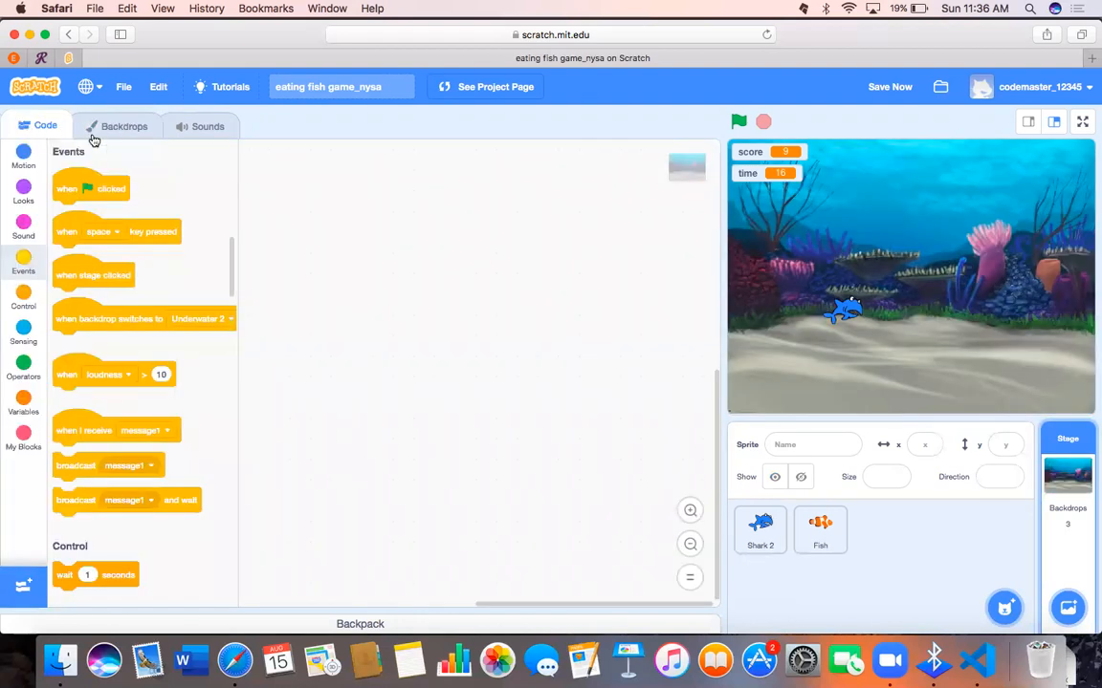
- Select Shark 2 and scroll to its score-50 script that switches to Blue Sky 2
click(760, 531)
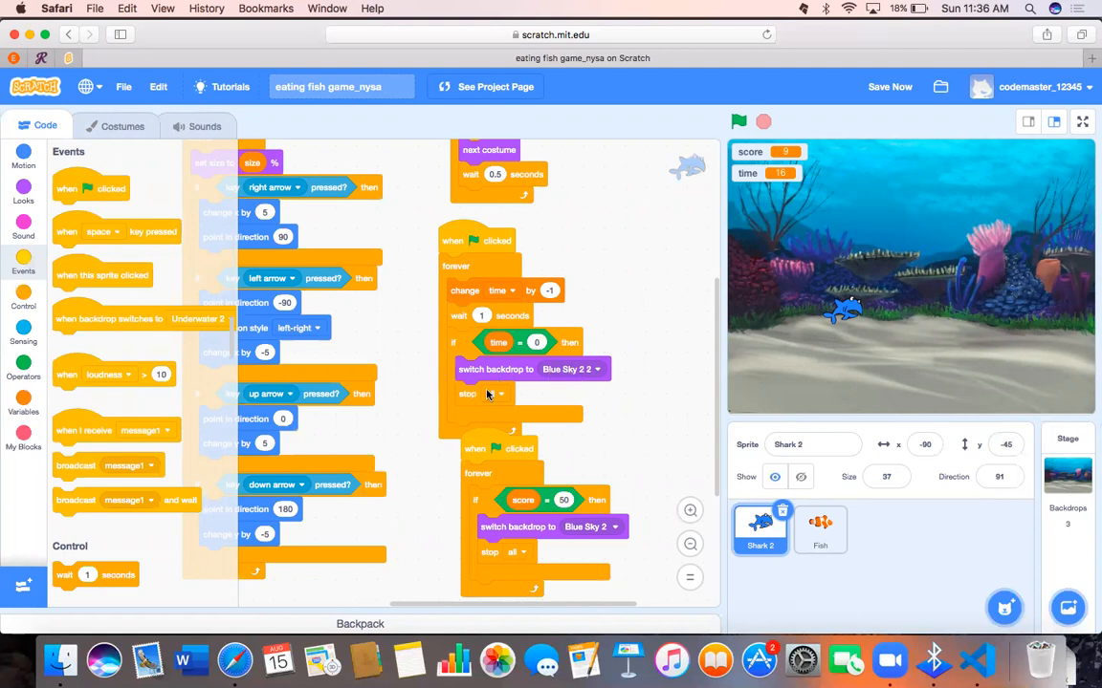
scroll(down, 3)
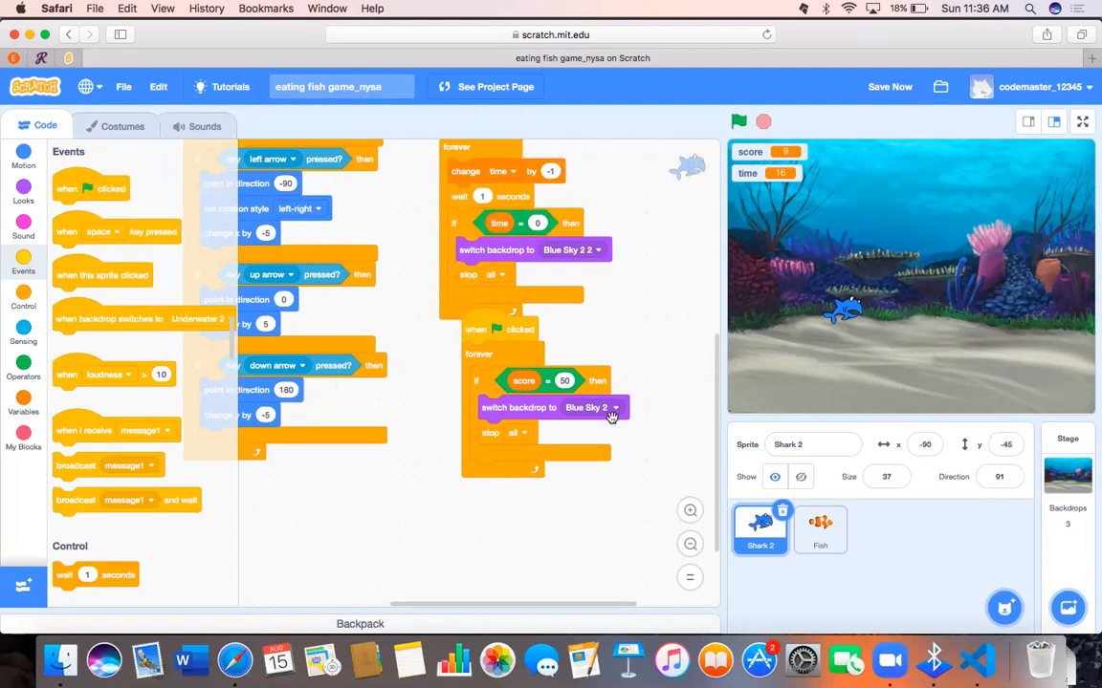
mouse_move(621, 397)
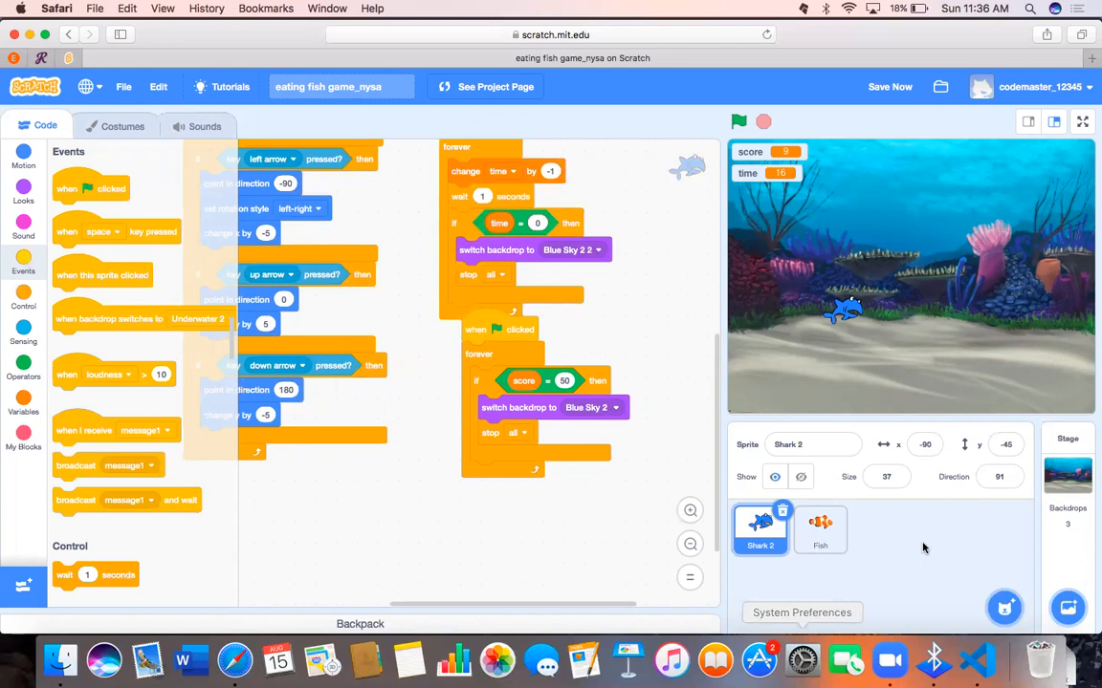
- Select the Fish sprite to show its 50-clone spawner and Shark 2 scoring scripts
click(819, 530)
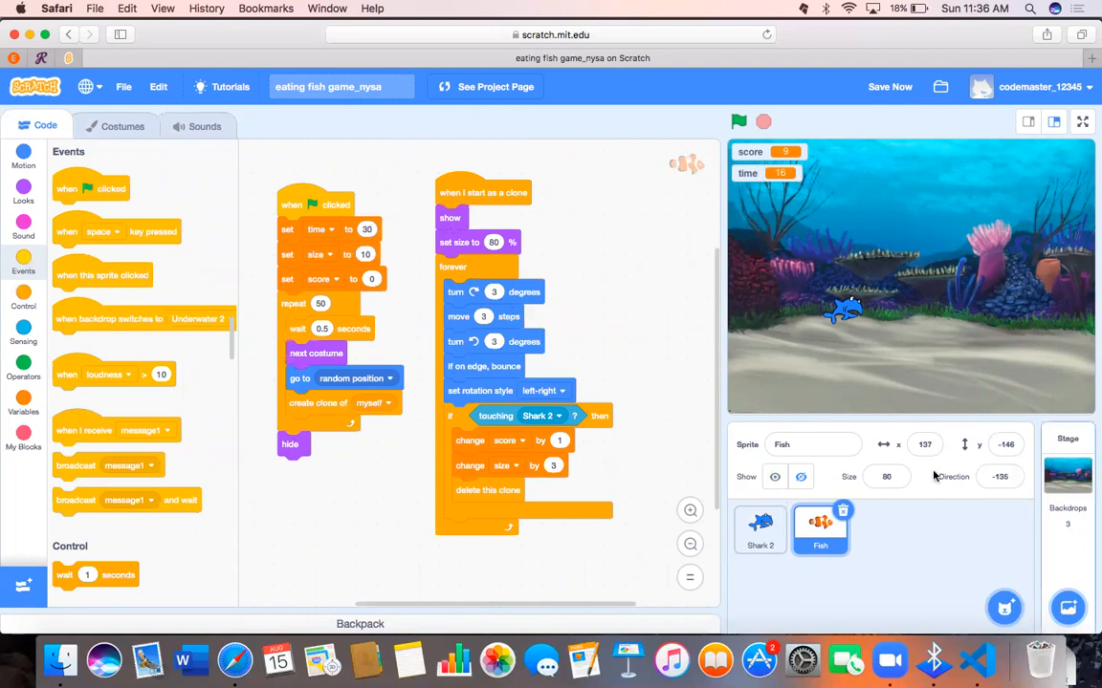
click(887, 476)
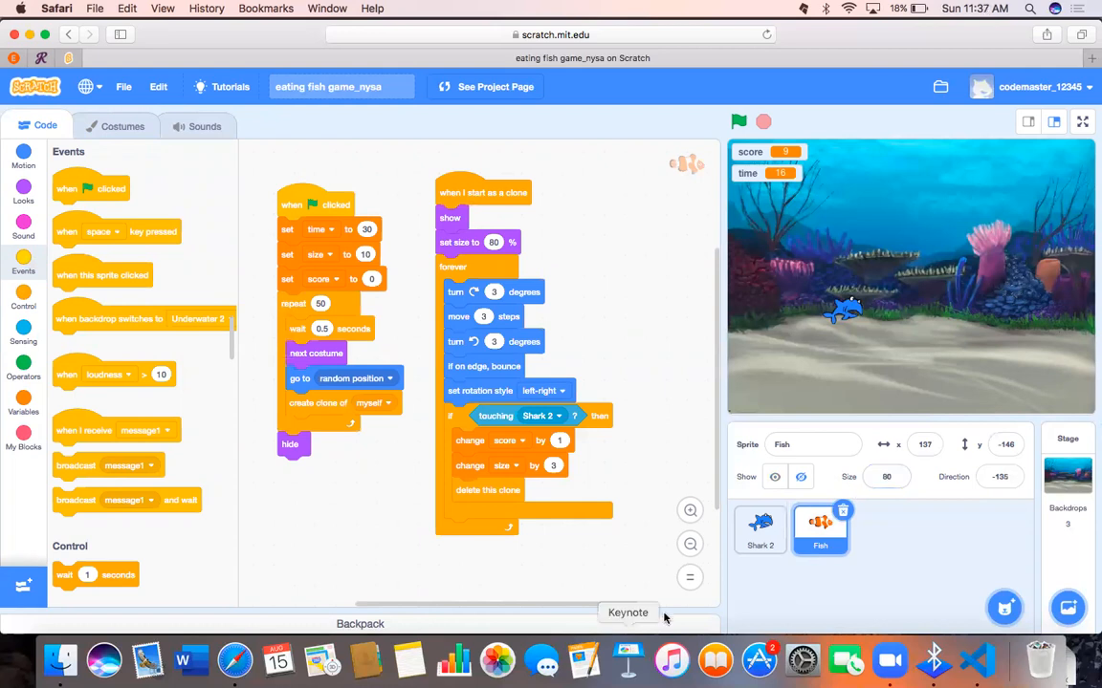
mouse_move(636, 413)
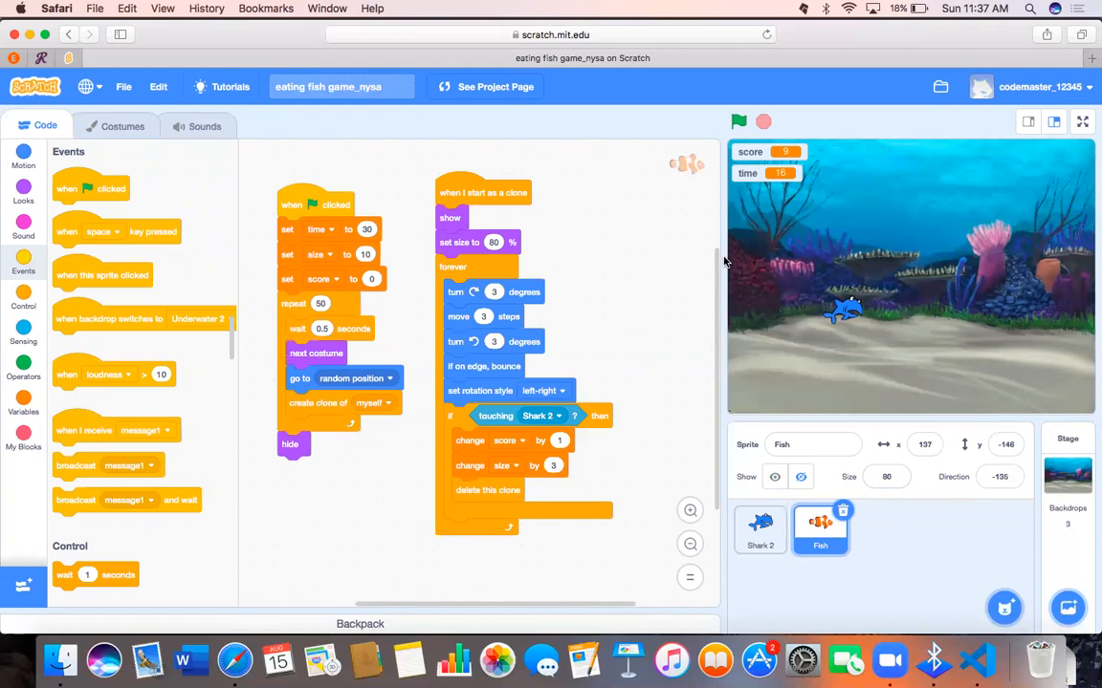
mouse_move(411, 339)
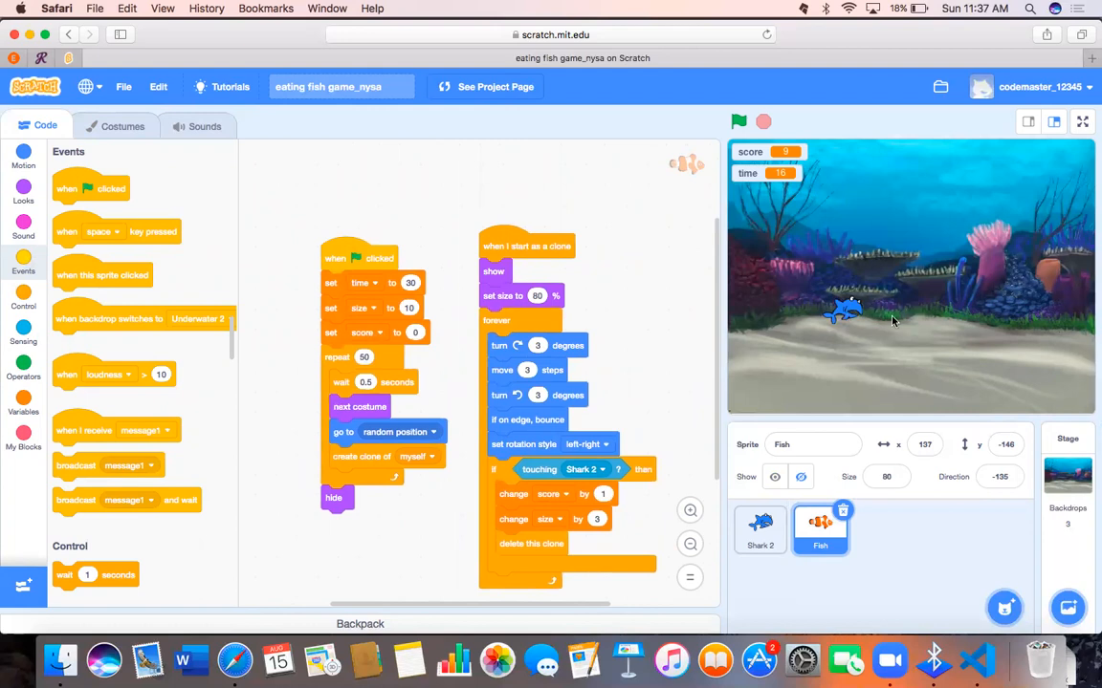
mouse_move(947, 252)
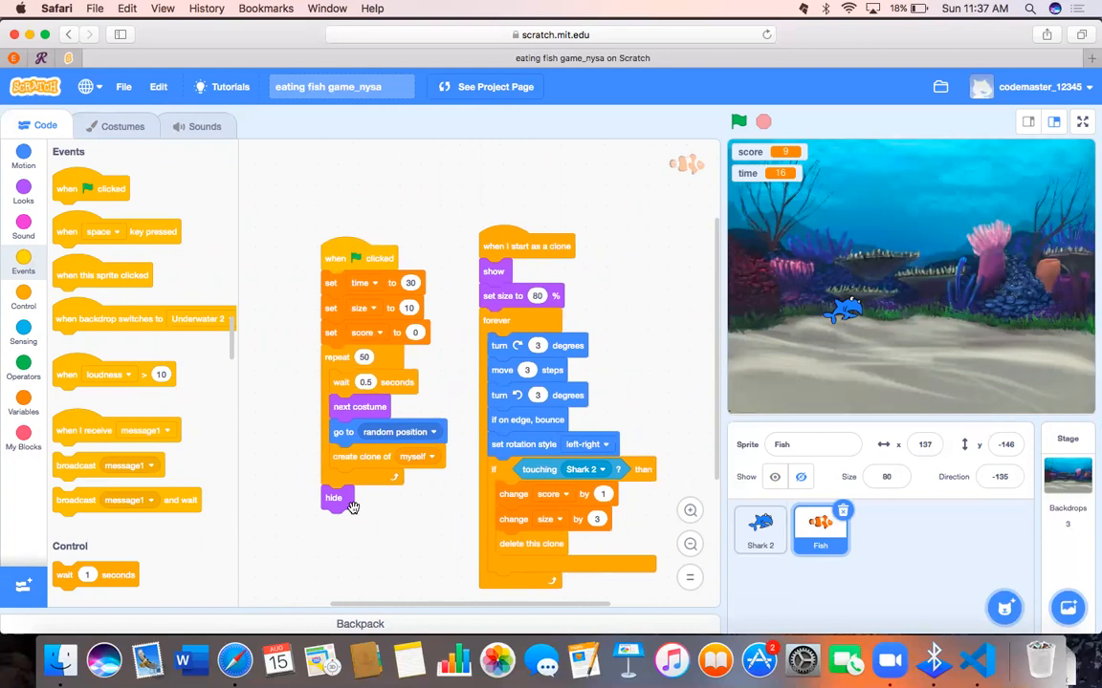
mouse_move(593, 312)
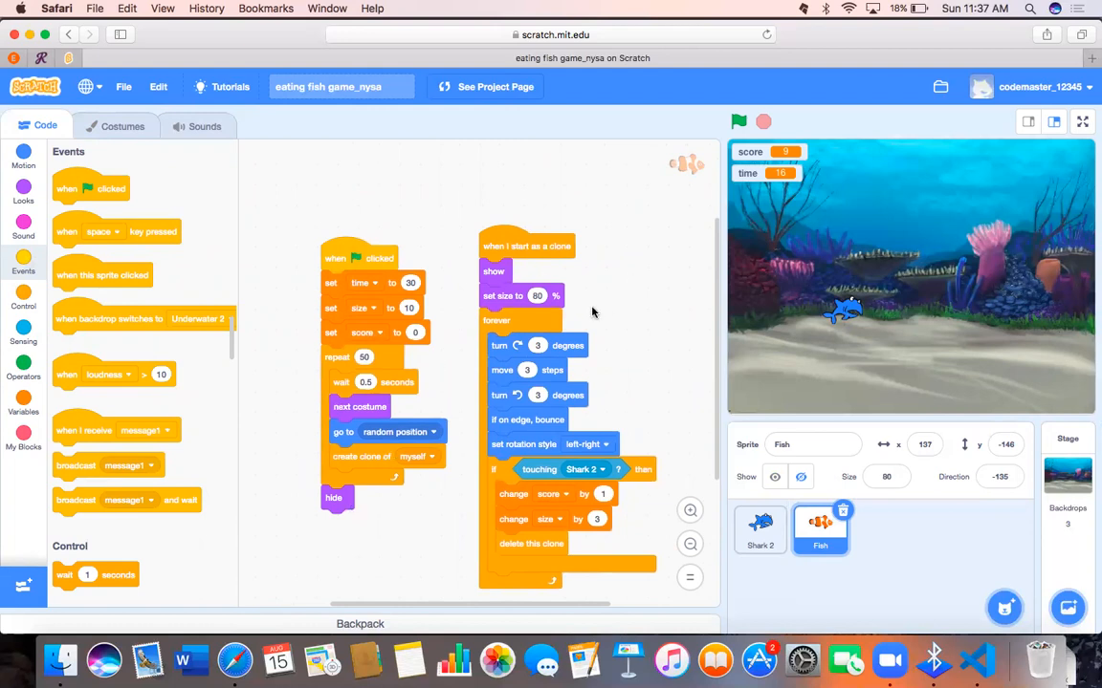
mouse_move(537, 279)
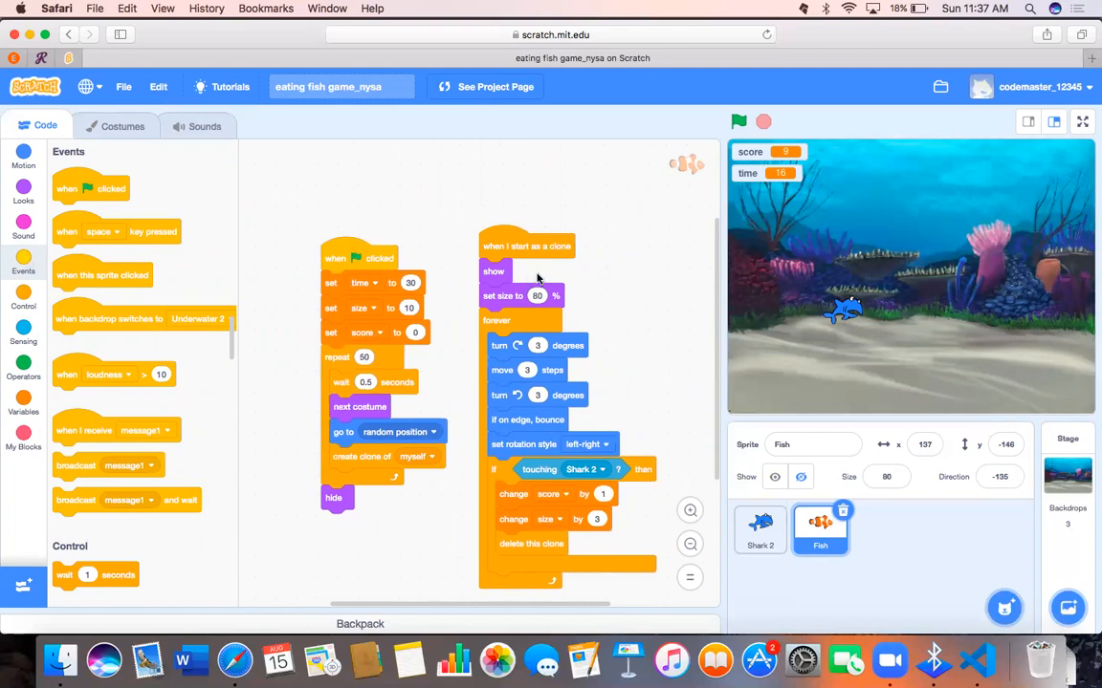
mouse_move(646, 313)
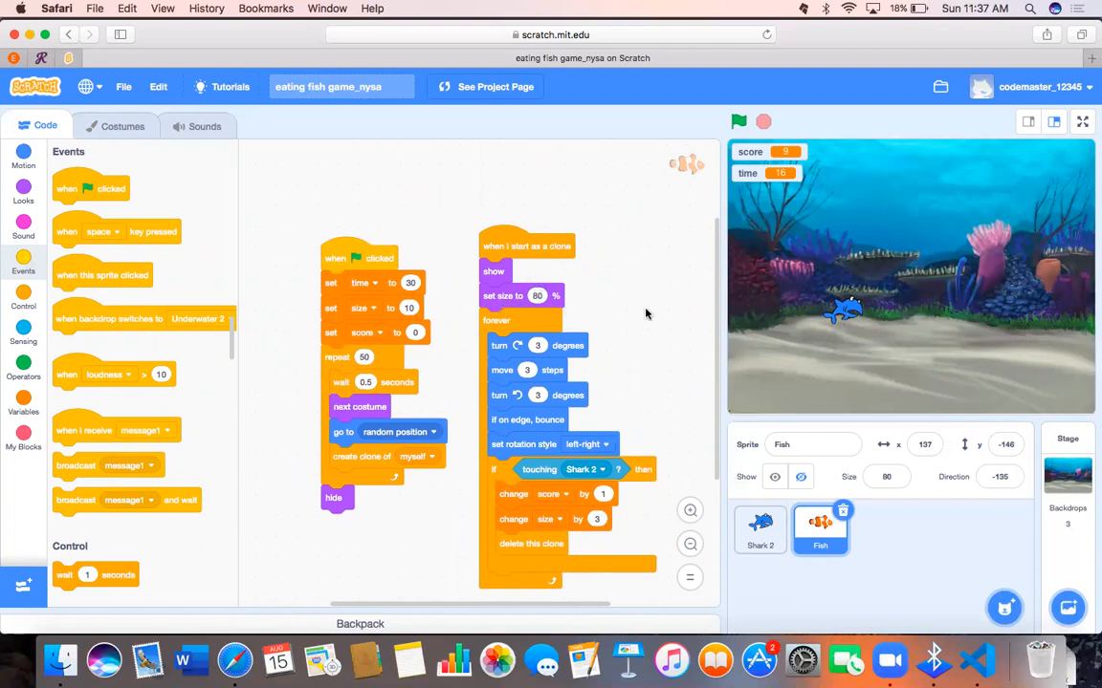
mouse_move(910, 396)
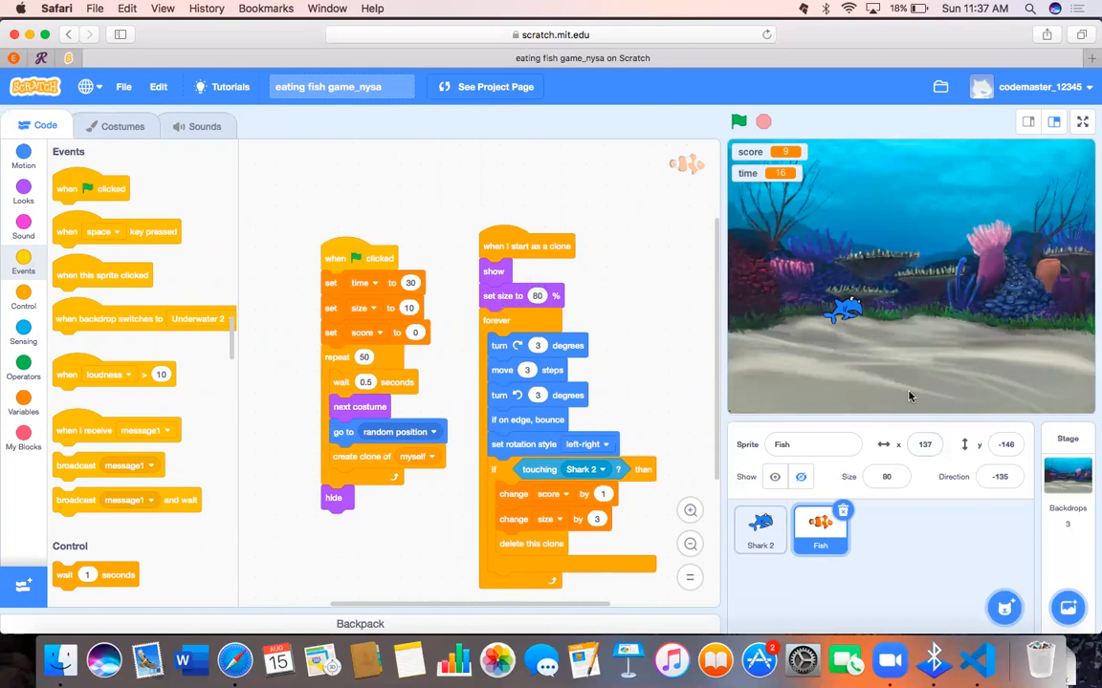
click(885, 477)
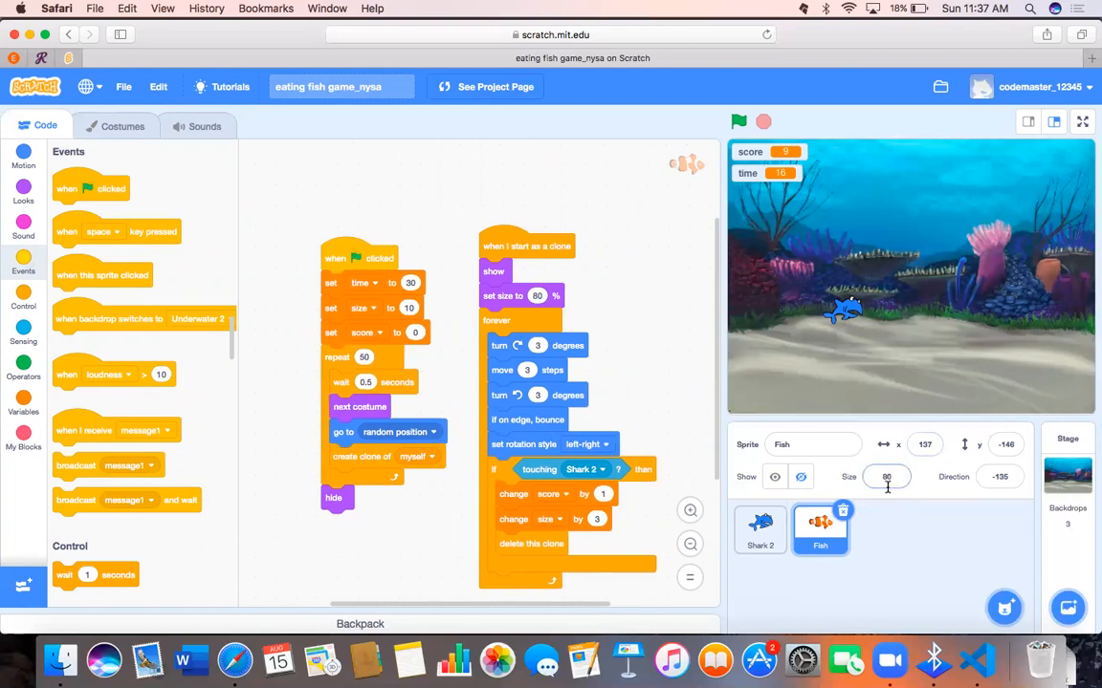
click(885, 476)
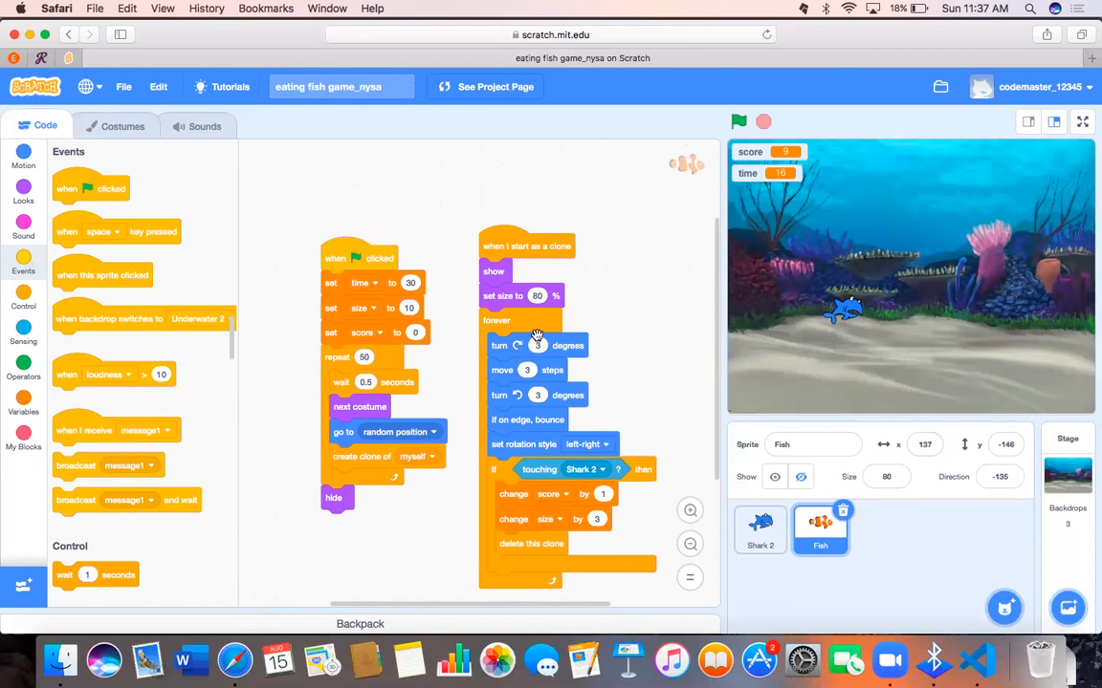
mouse_move(550, 349)
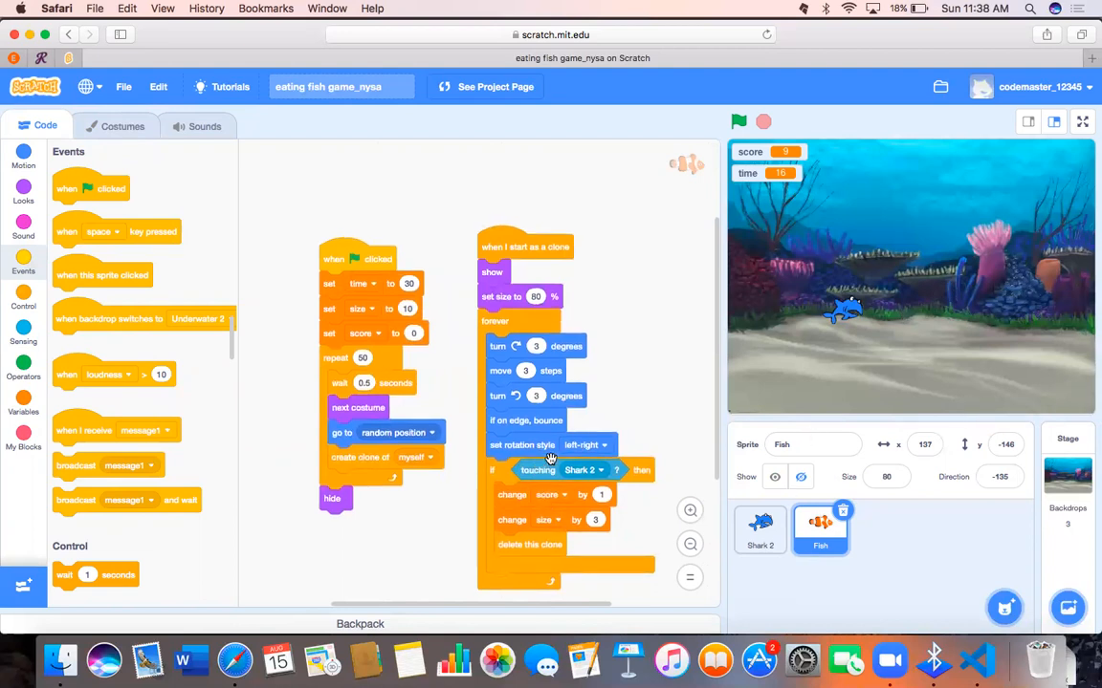
mouse_move(593, 442)
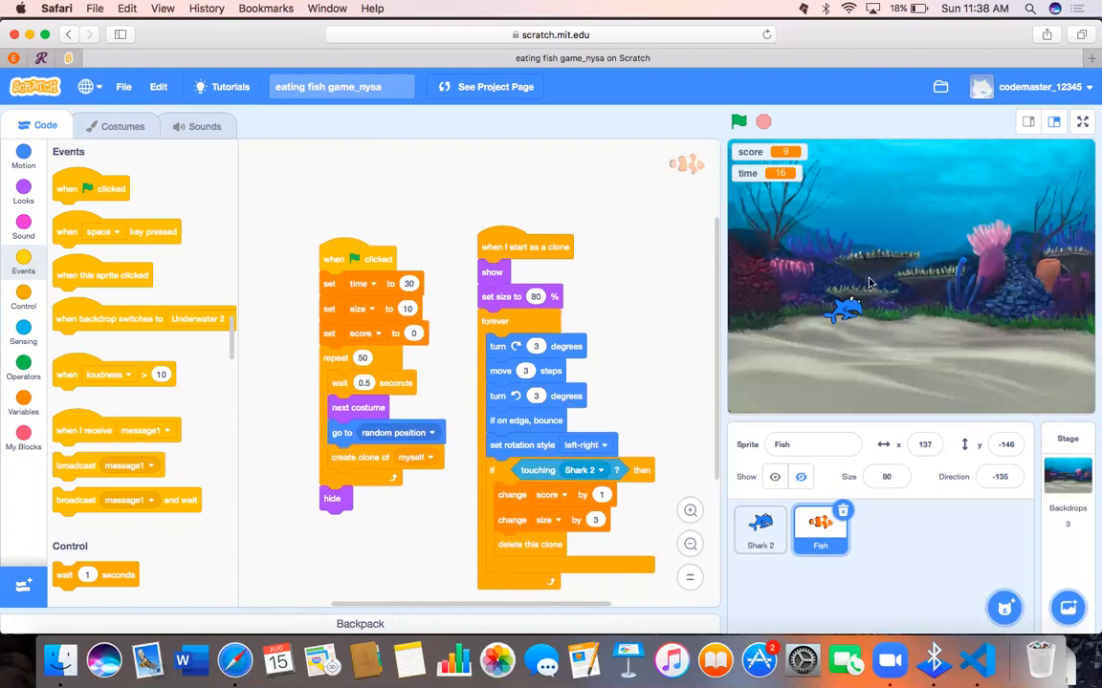
mouse_move(748, 426)
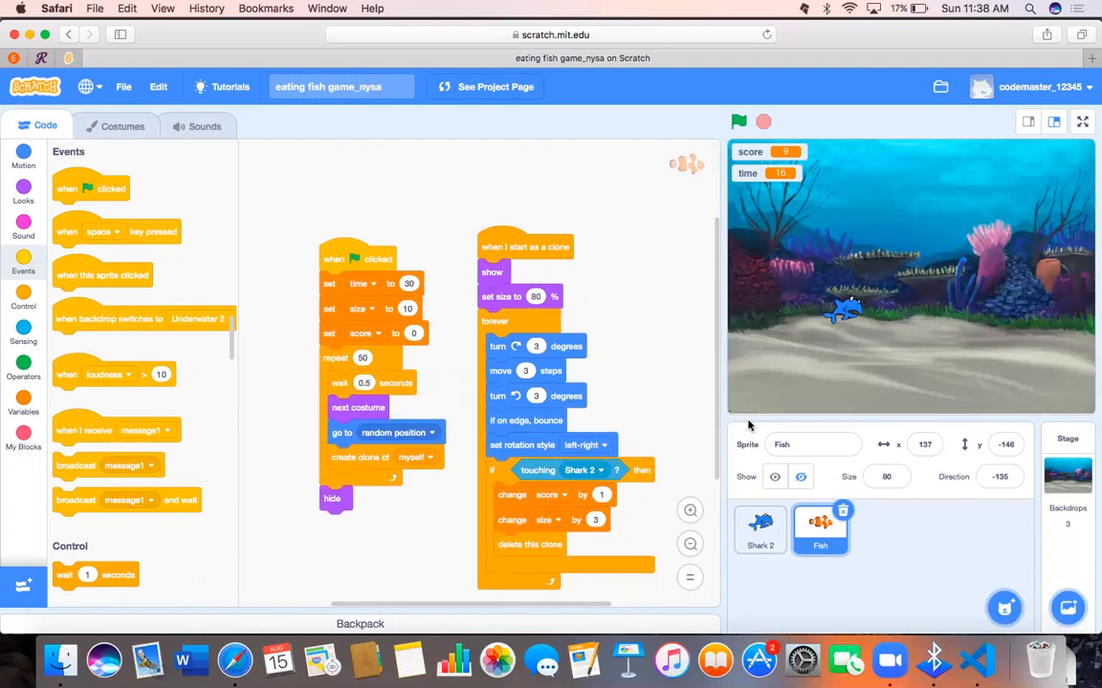
mouse_move(629, 496)
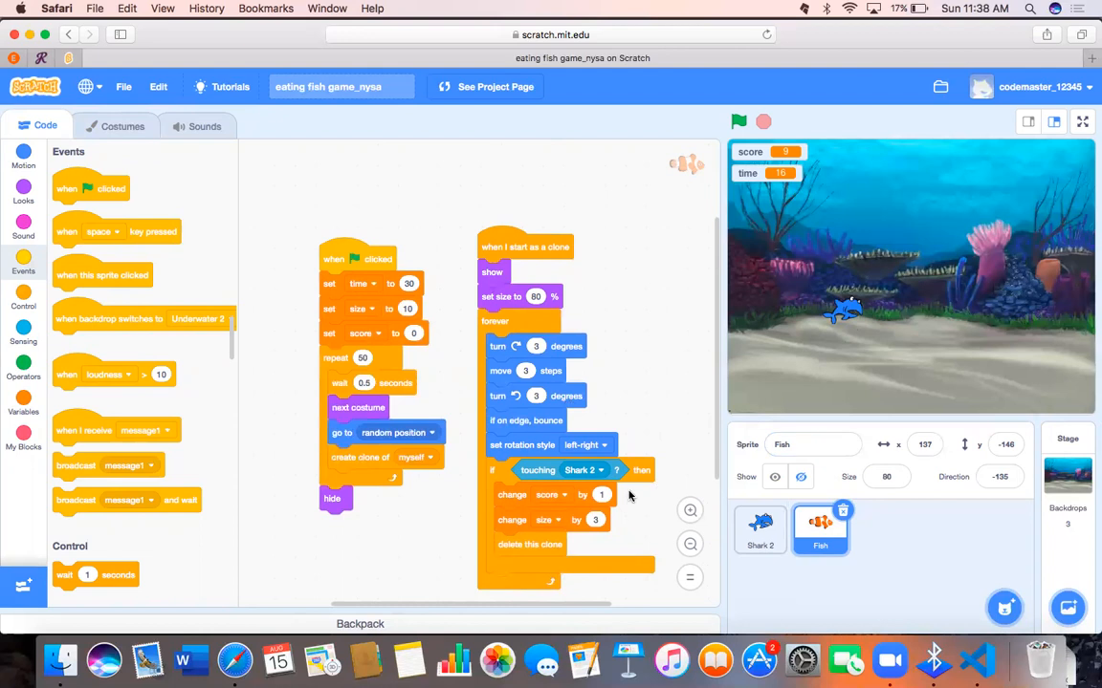
mouse_move(851, 322)
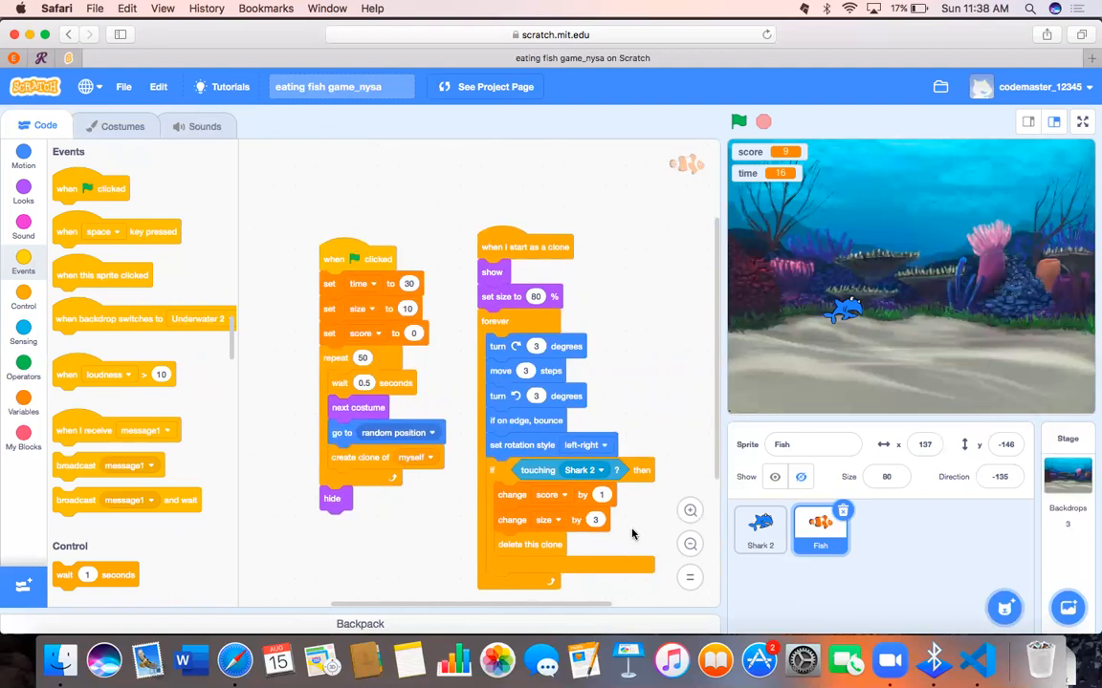
mouse_move(683, 380)
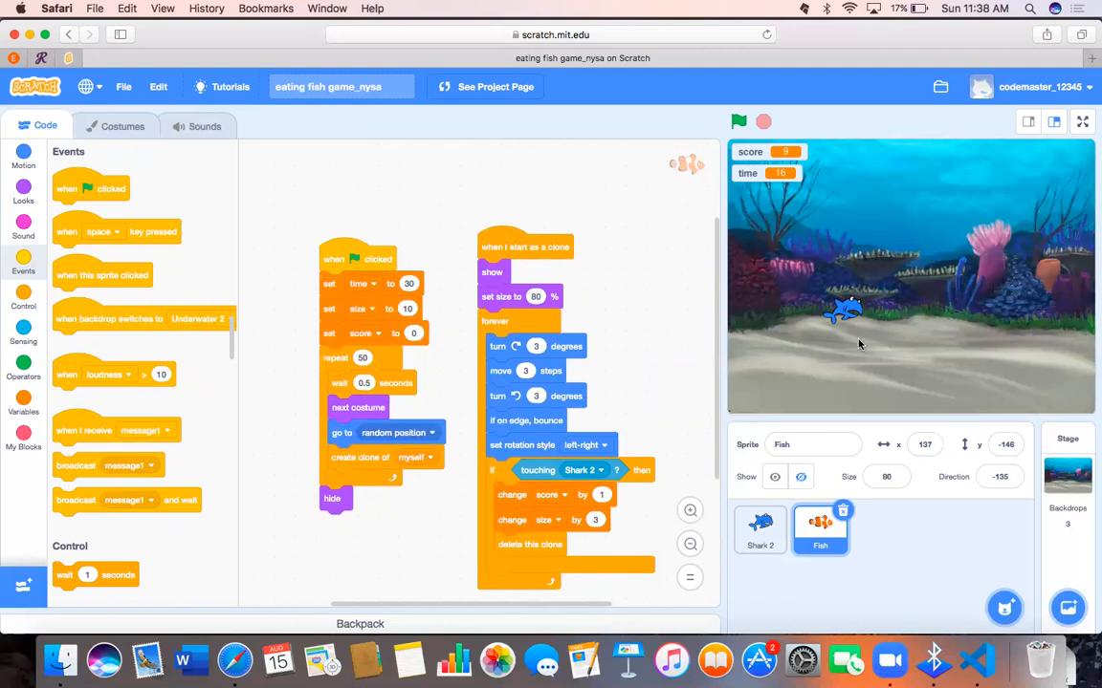
mouse_move(855, 349)
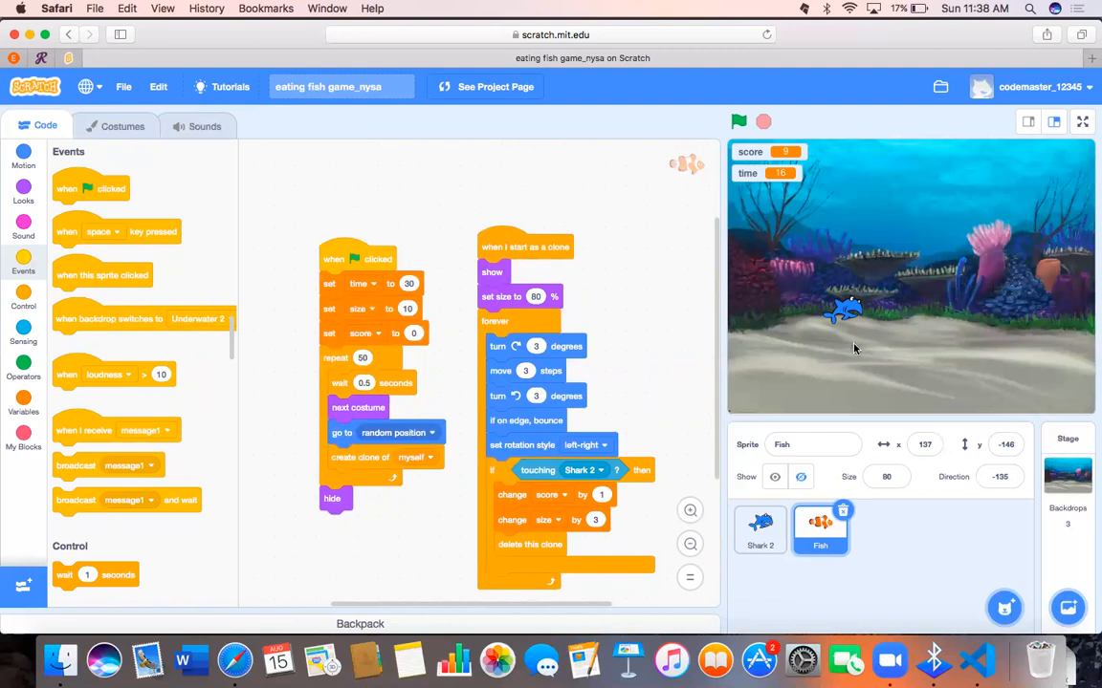
mouse_move(822, 373)
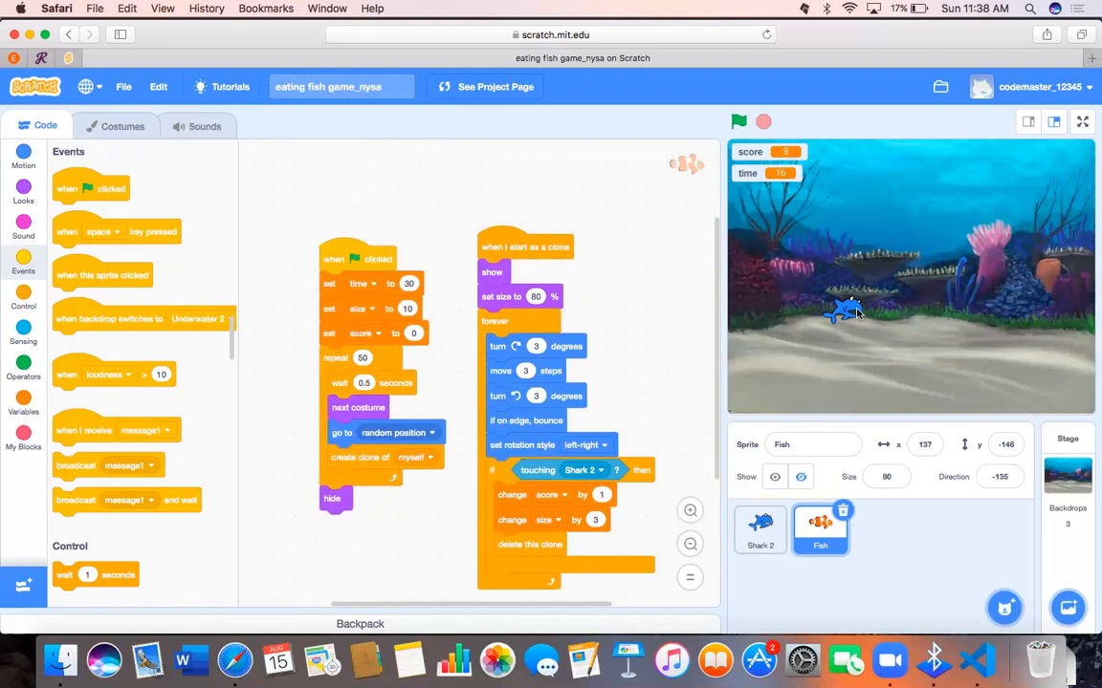
mouse_move(934, 232)
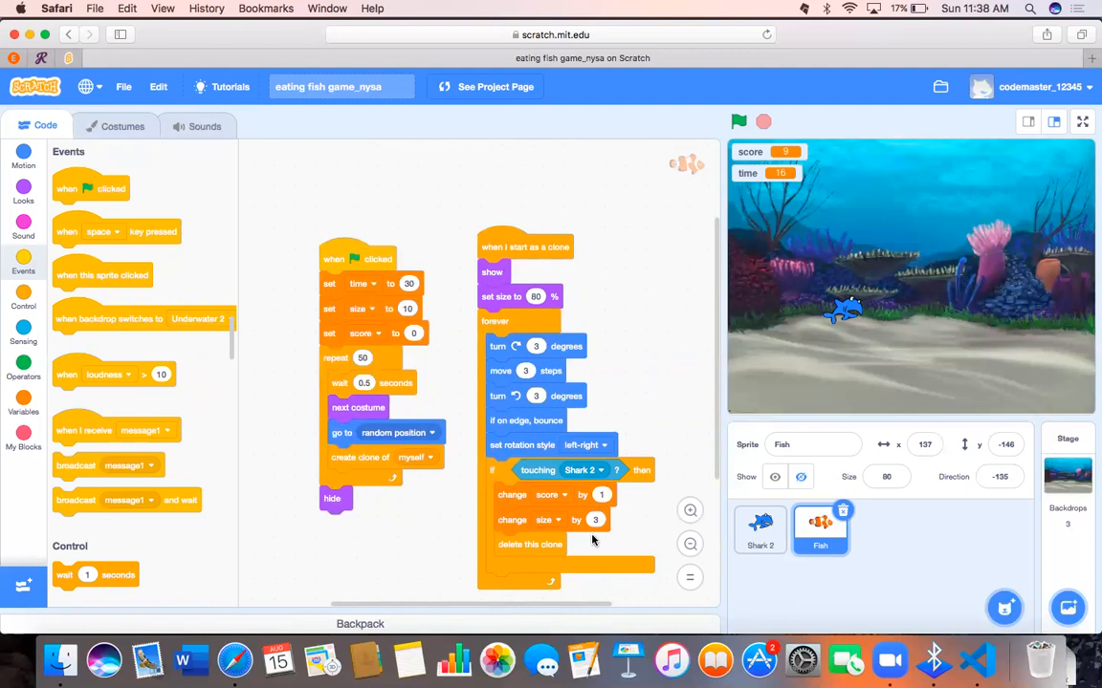
mouse_move(547, 545)
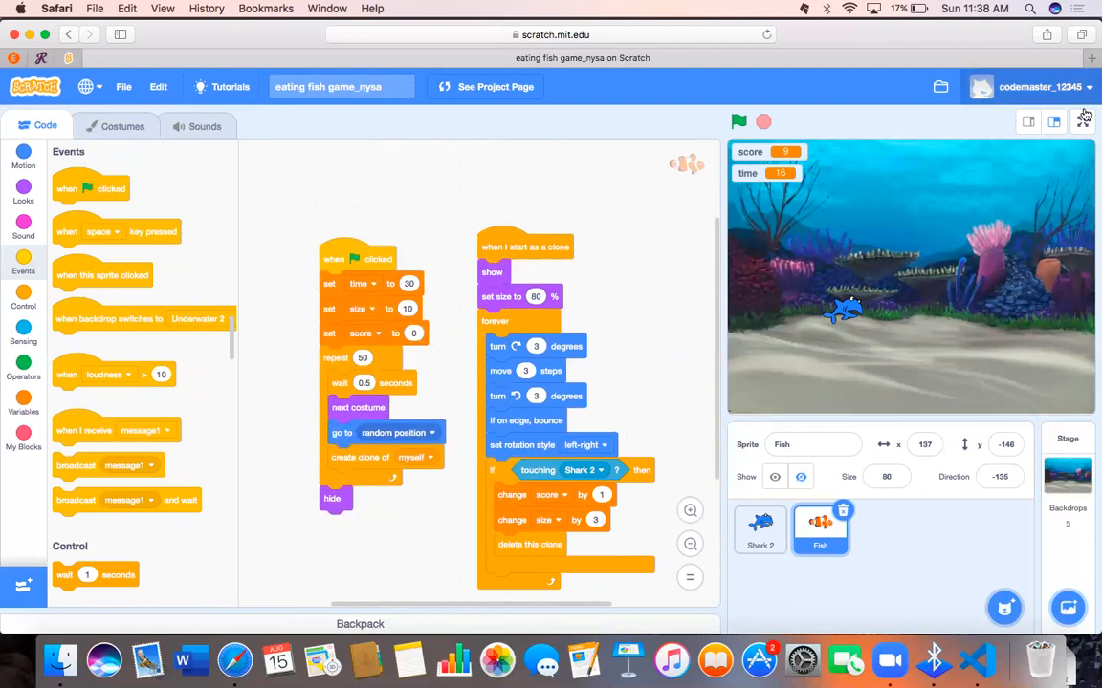
- Play the game full-size from the green flag until Good Job! appears at score 50
click(1083, 122)
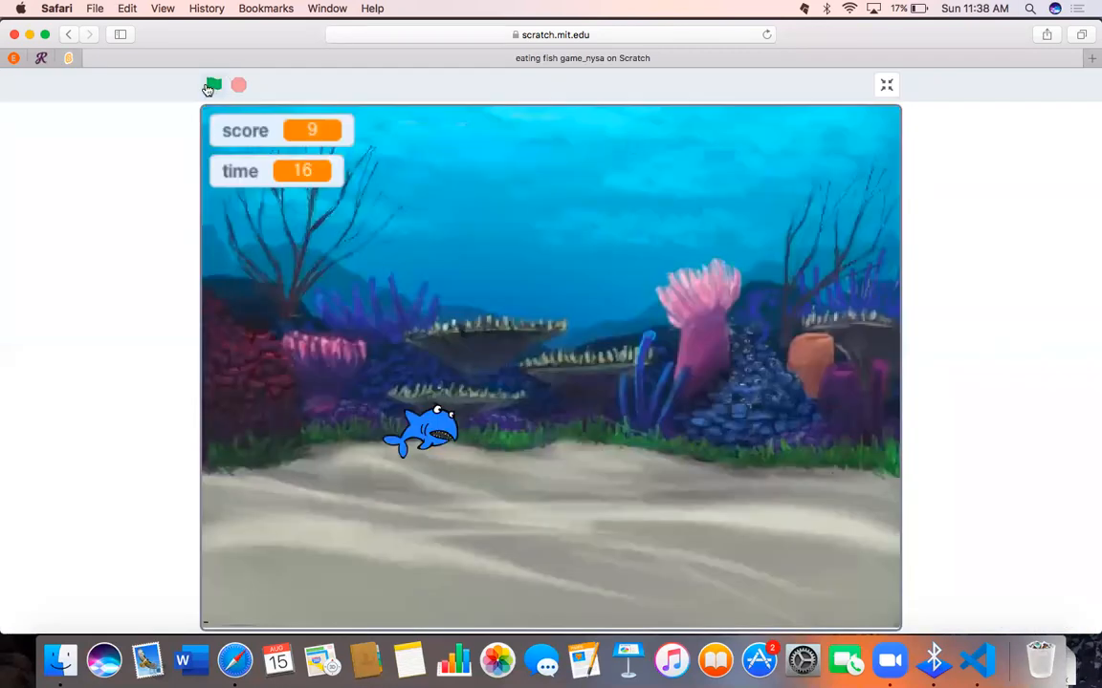
click(212, 85)
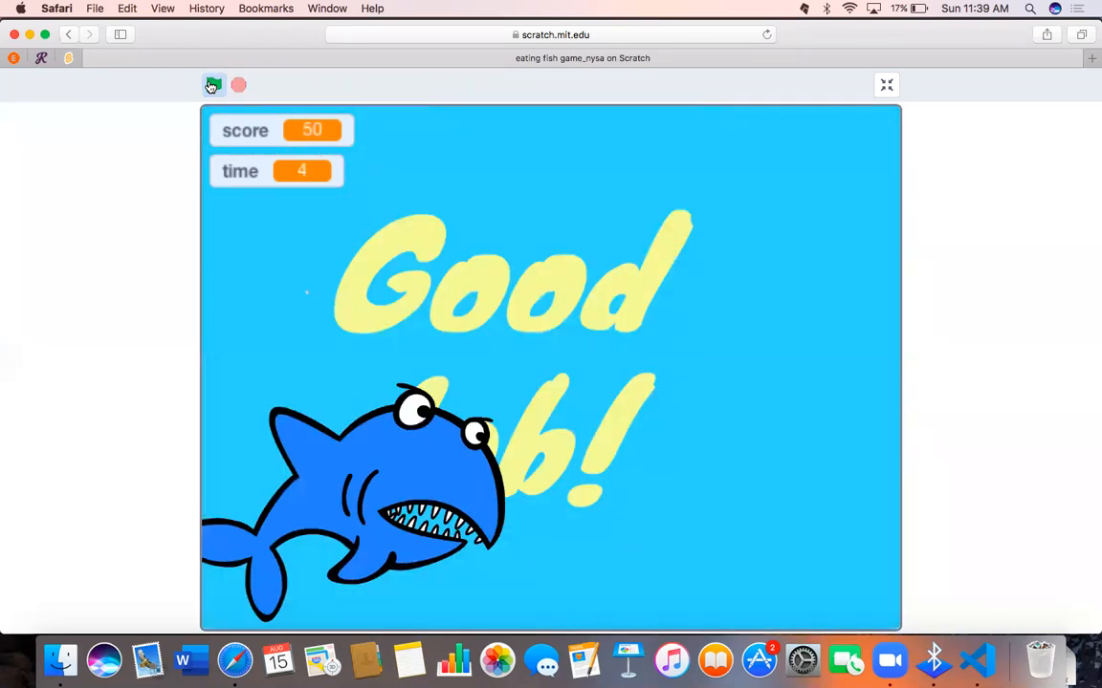
click(213, 85)
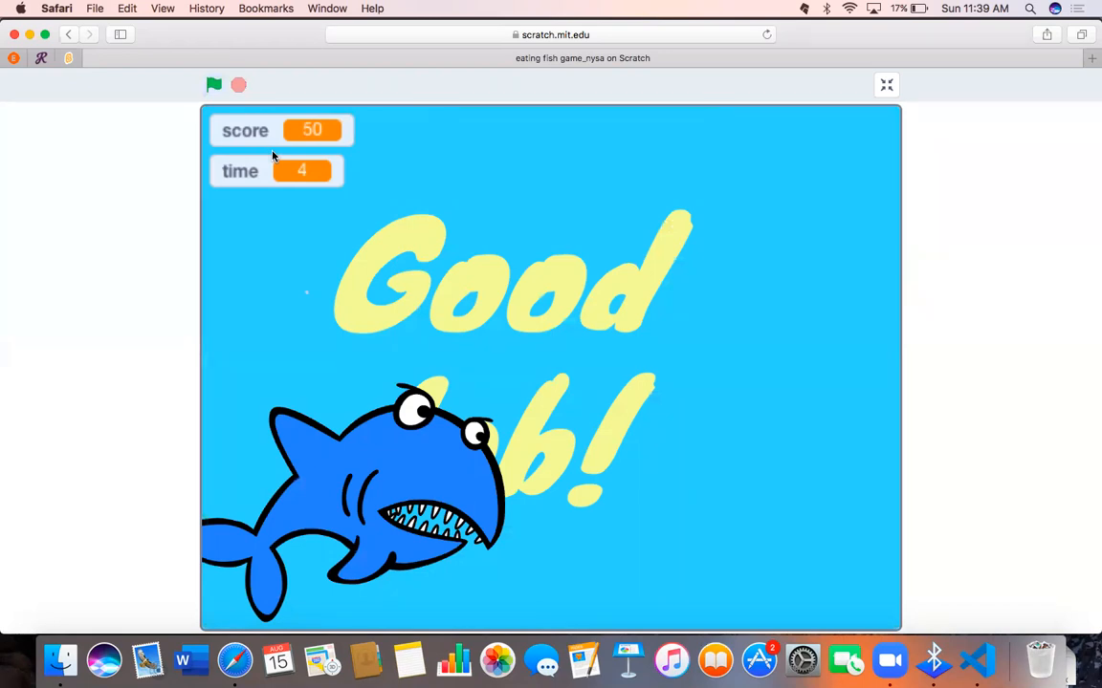
mouse_move(280, 190)
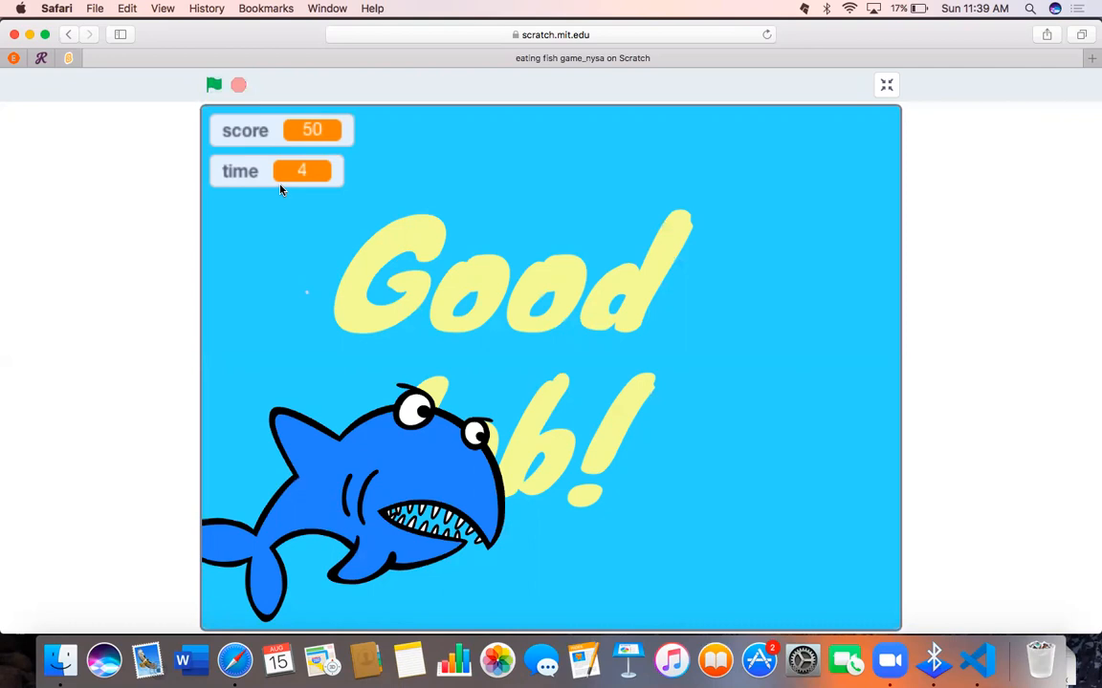
mouse_move(526, 321)
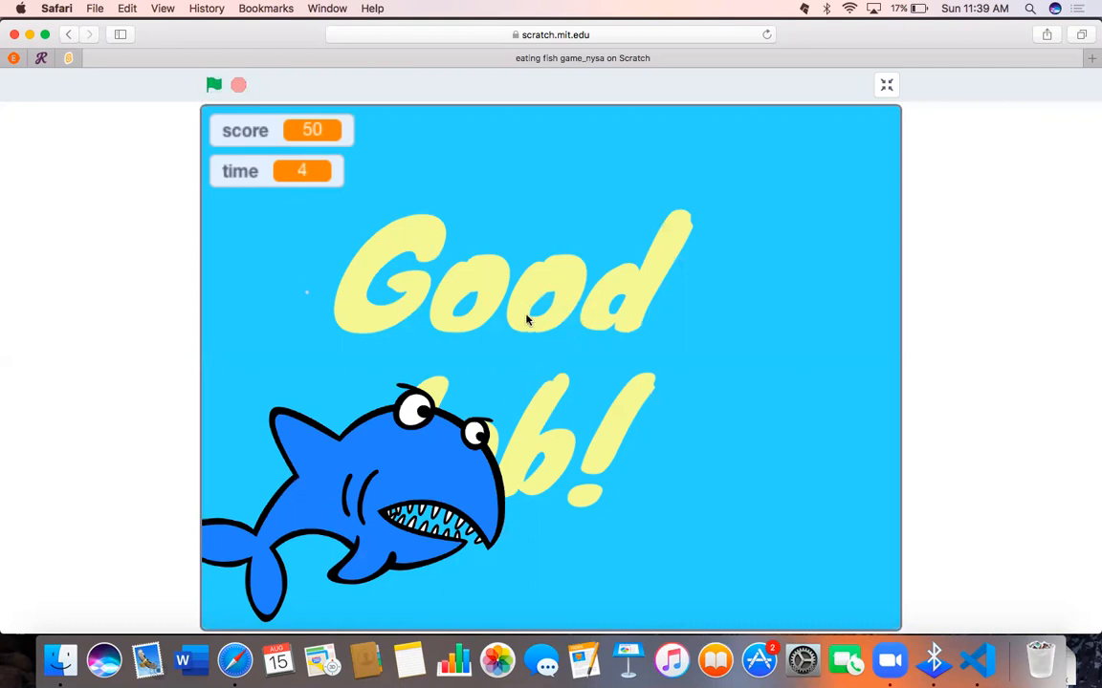
mouse_move(384, 390)
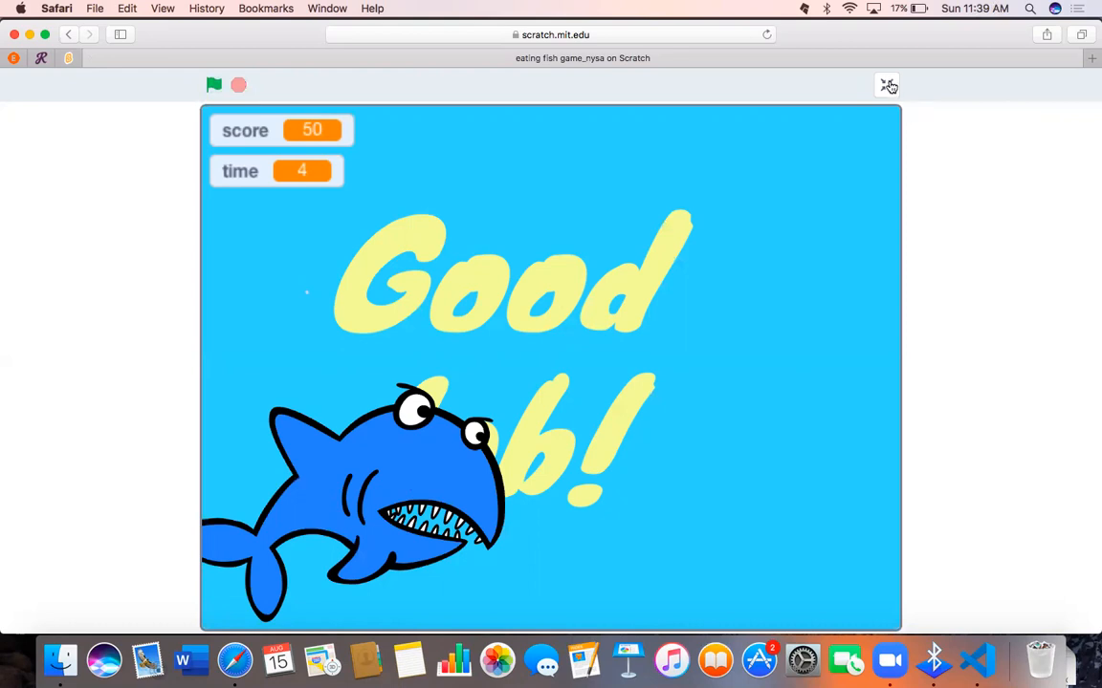
- Exit full-screen to the editor, with Good Job!, score 50 and time 4 still showing
click(885, 85)
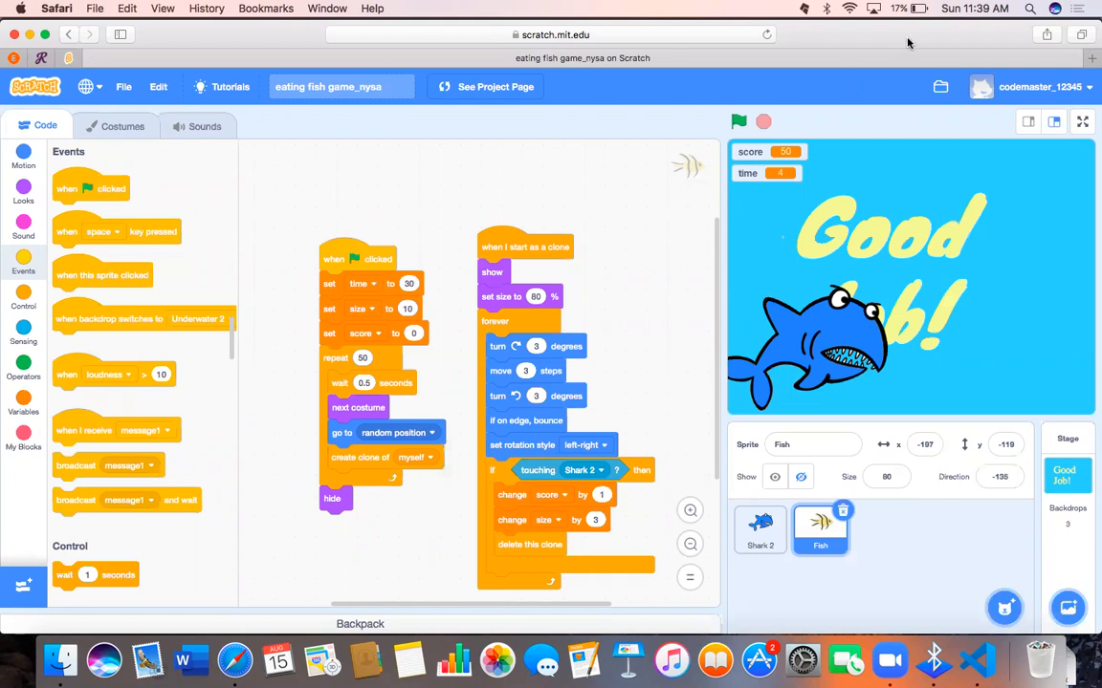
mouse_move(870, 50)
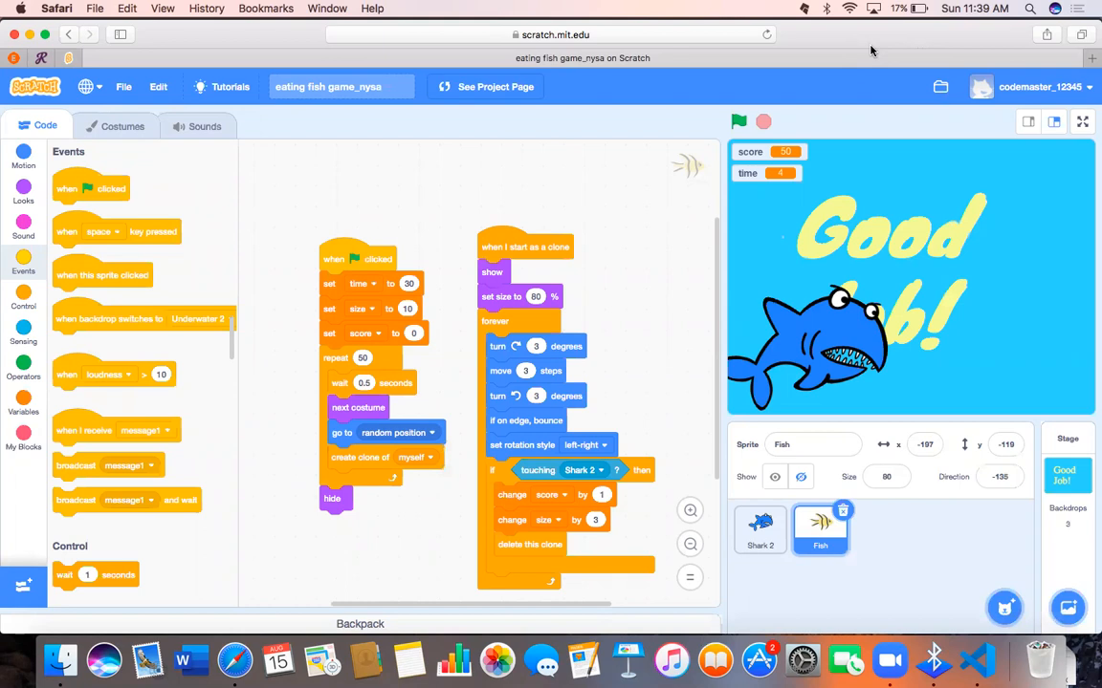
mouse_move(1048, 35)
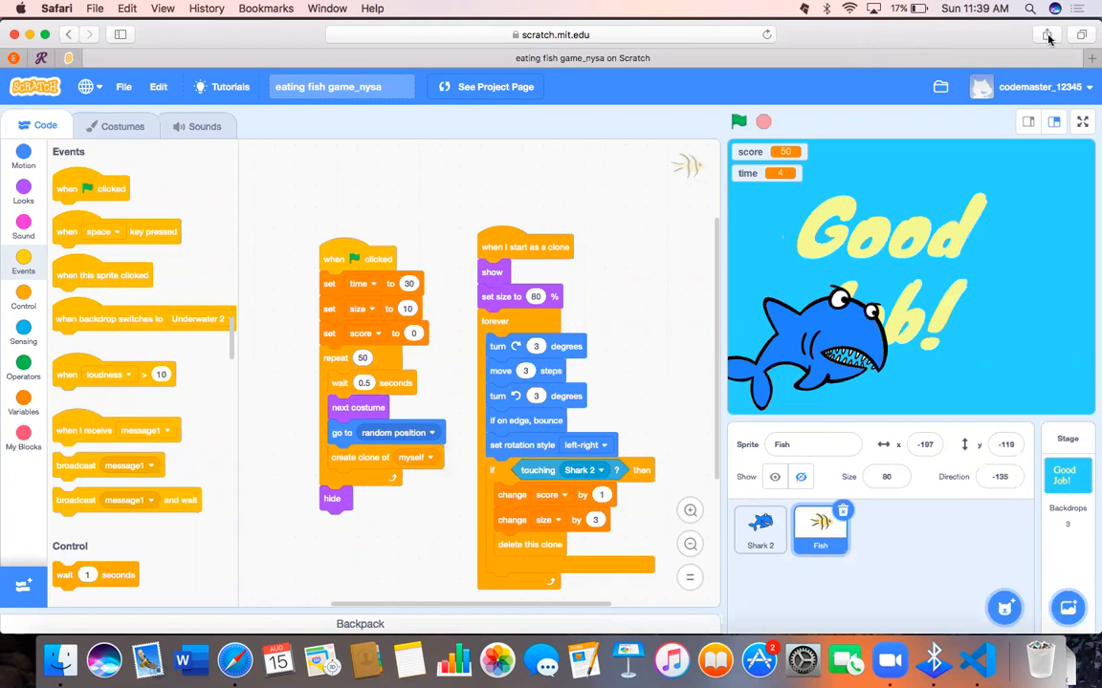